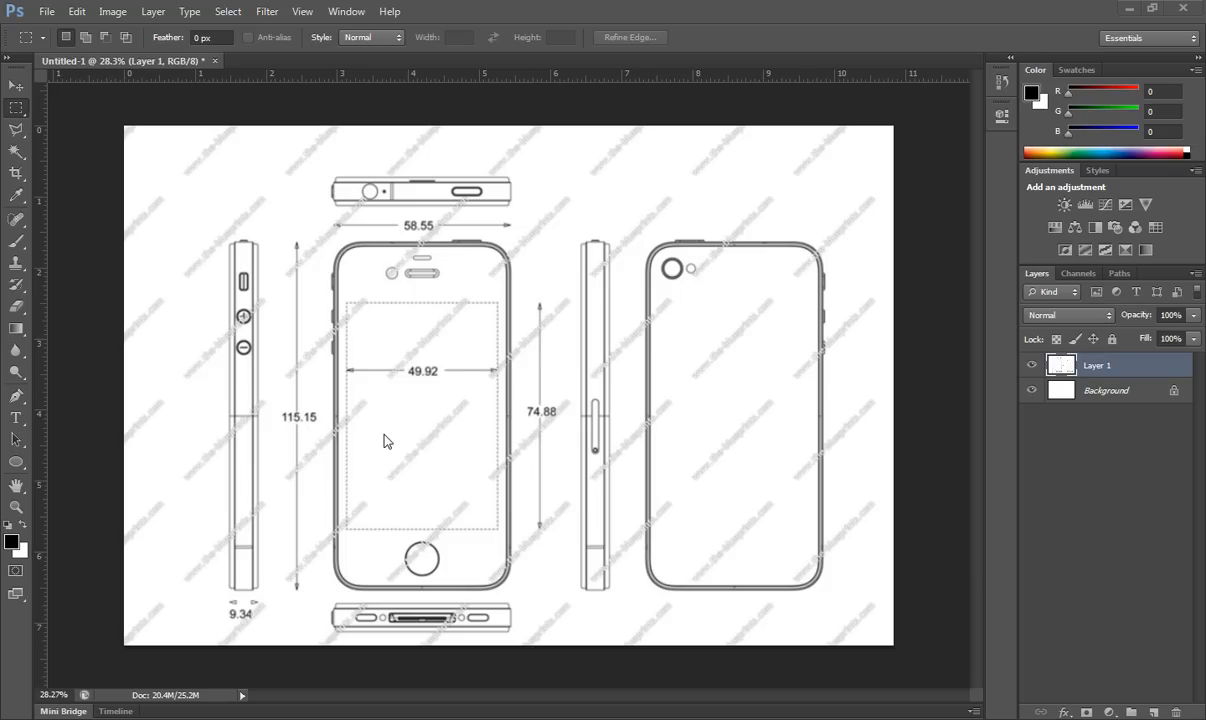
pyautogui.moveTo(530, 326)
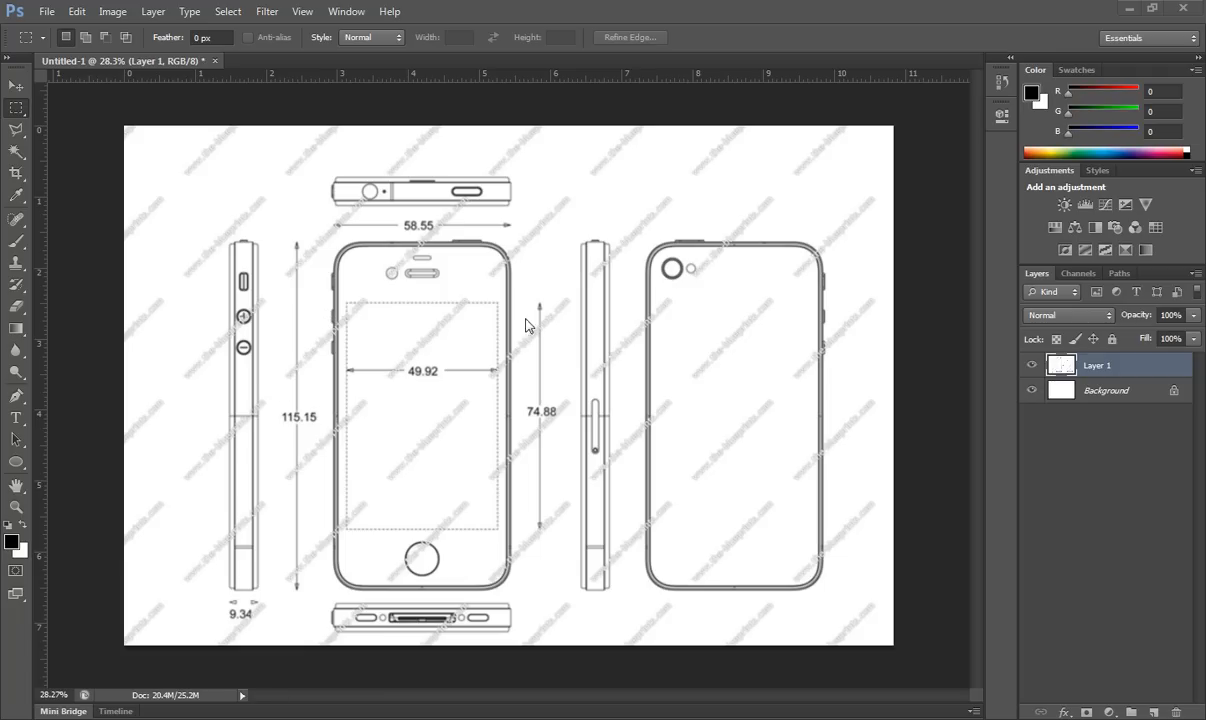
pyautogui.moveTo(505, 349)
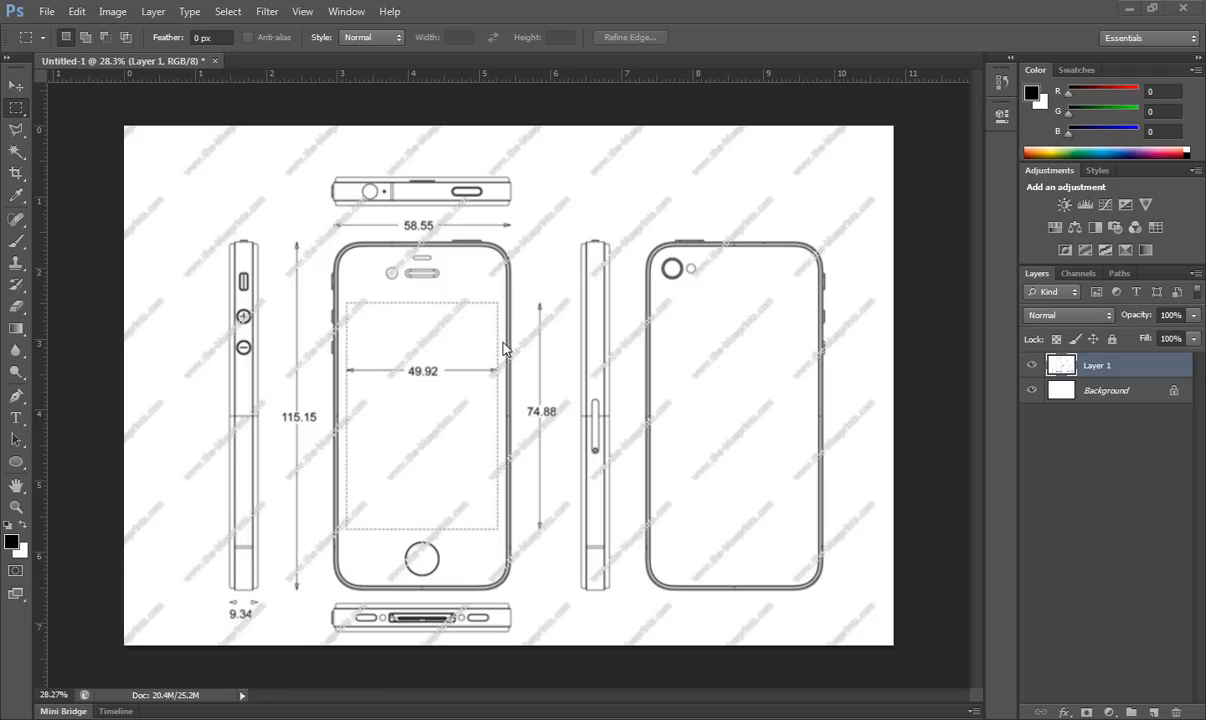
pyautogui.moveTo(589, 295)
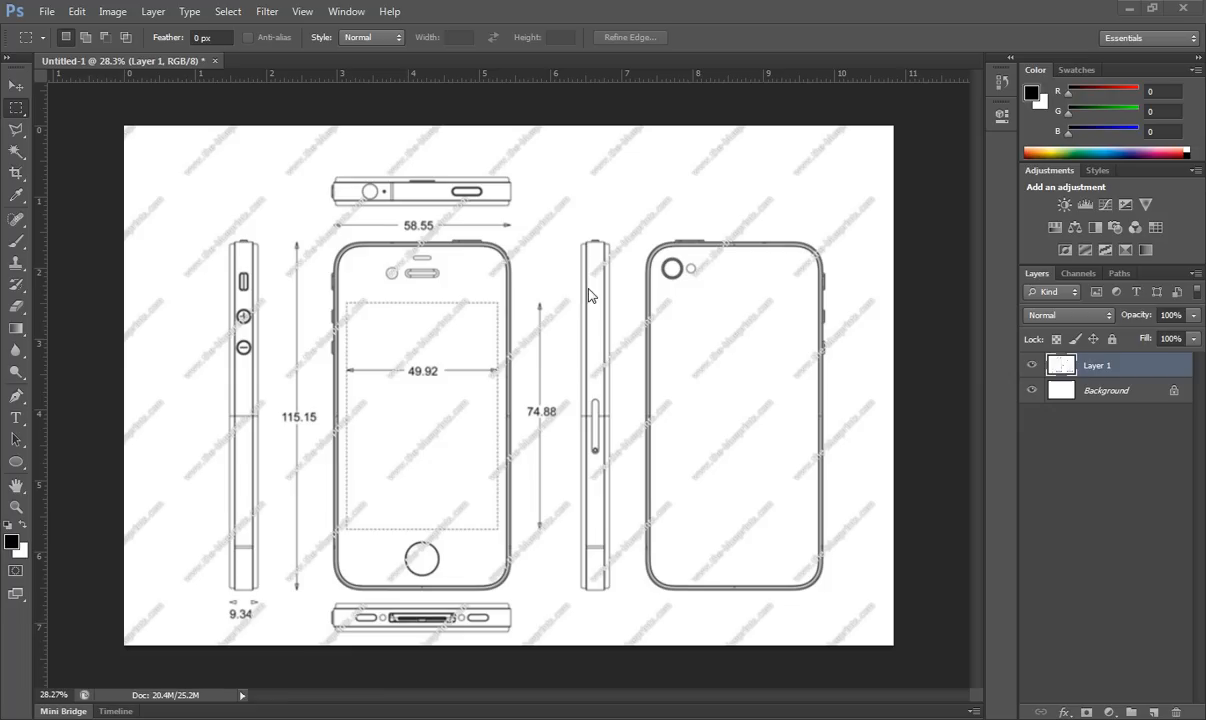
pyautogui.moveTo(583, 295)
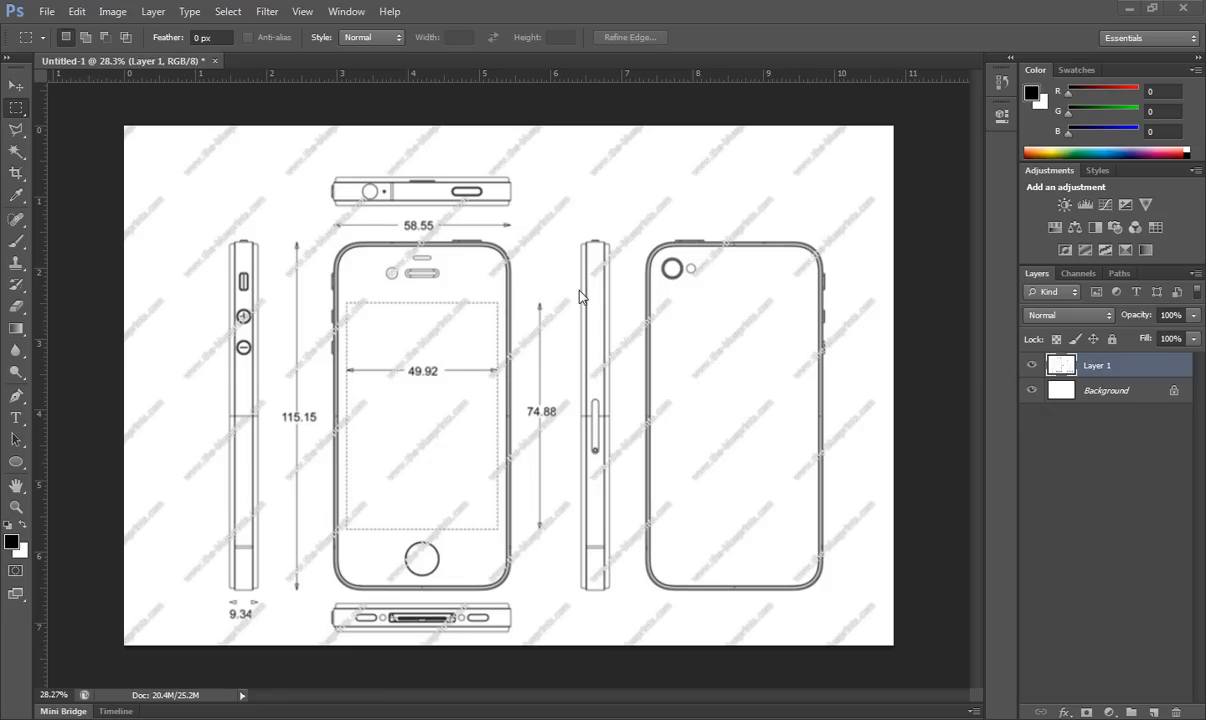
pyautogui.moveTo(524, 313)
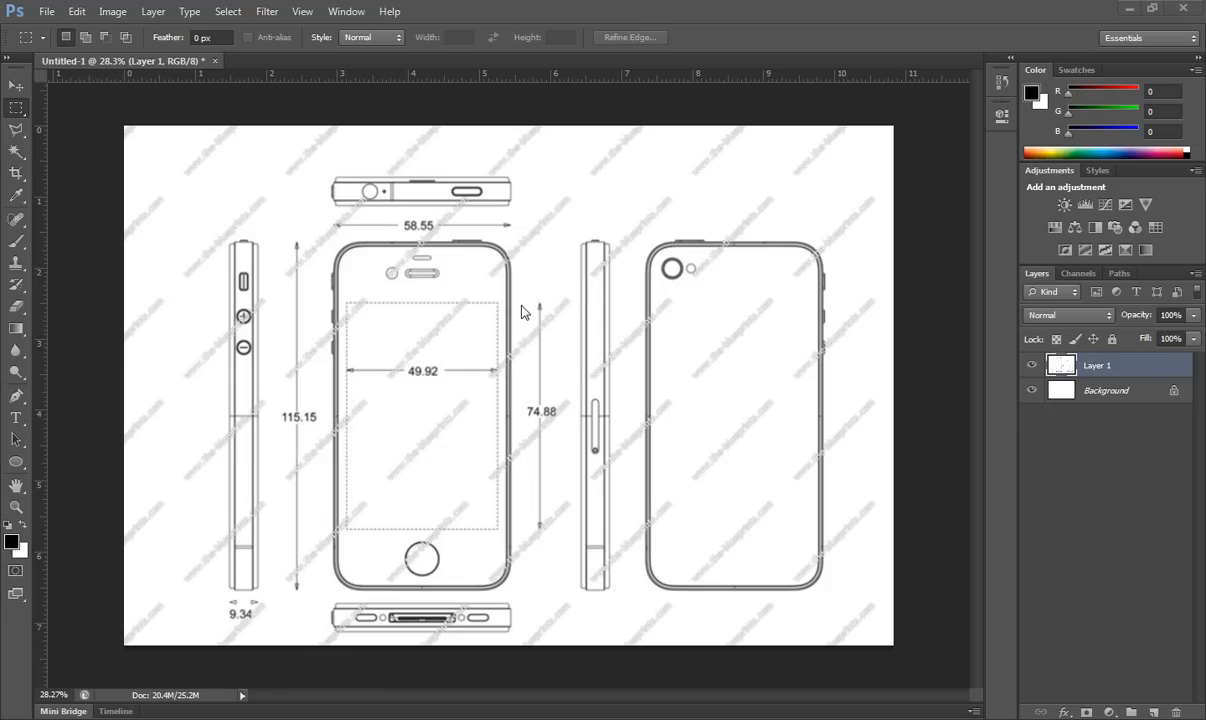
pyautogui.moveTo(402, 339)
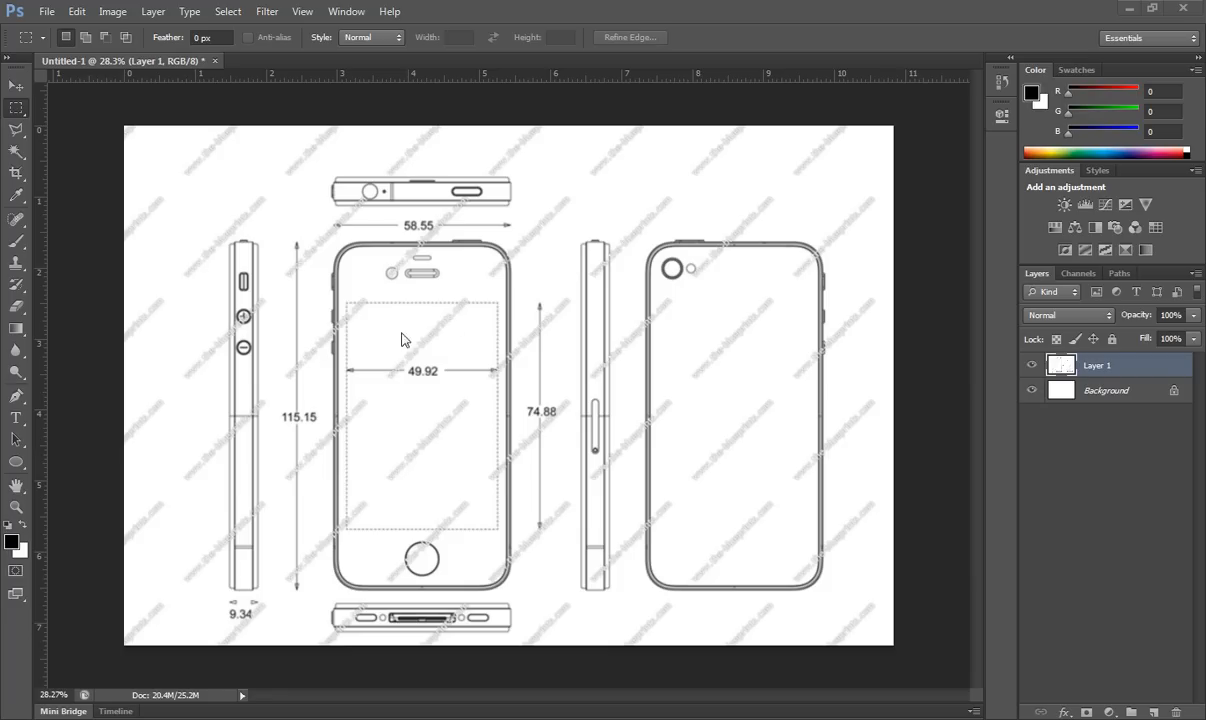
pyautogui.moveTo(394, 334)
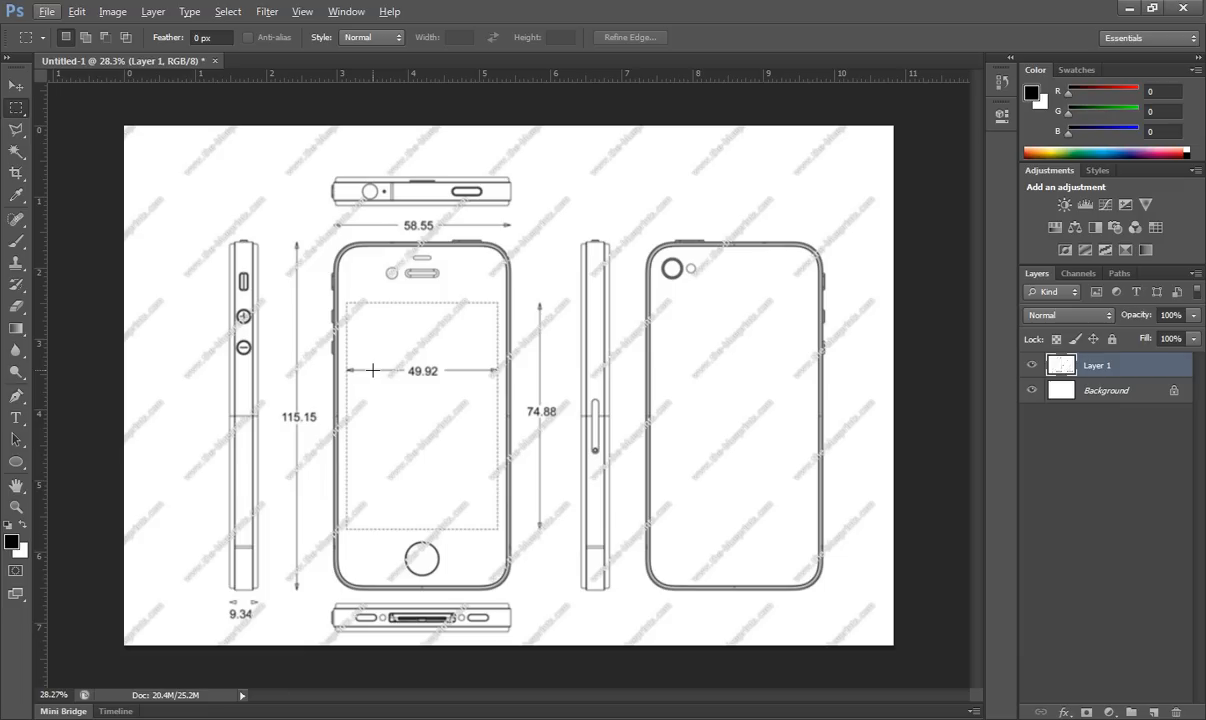
pyautogui.moveTo(334, 358)
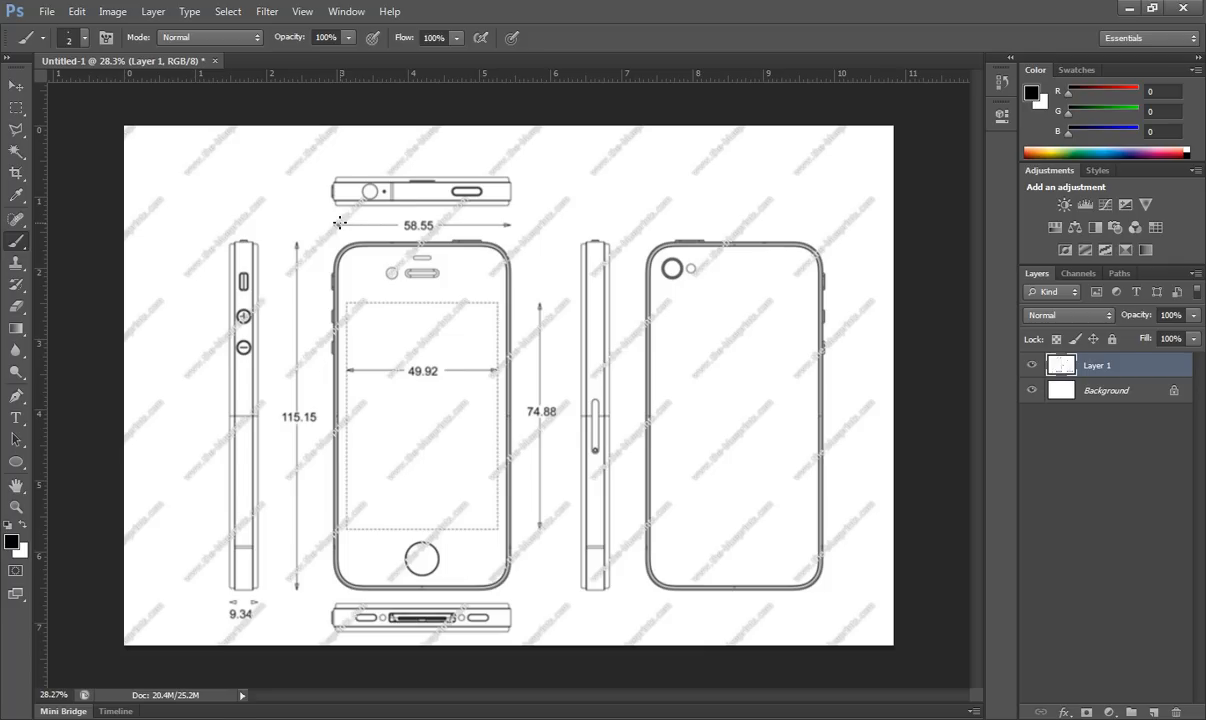
pyautogui.moveTo(500, 300)
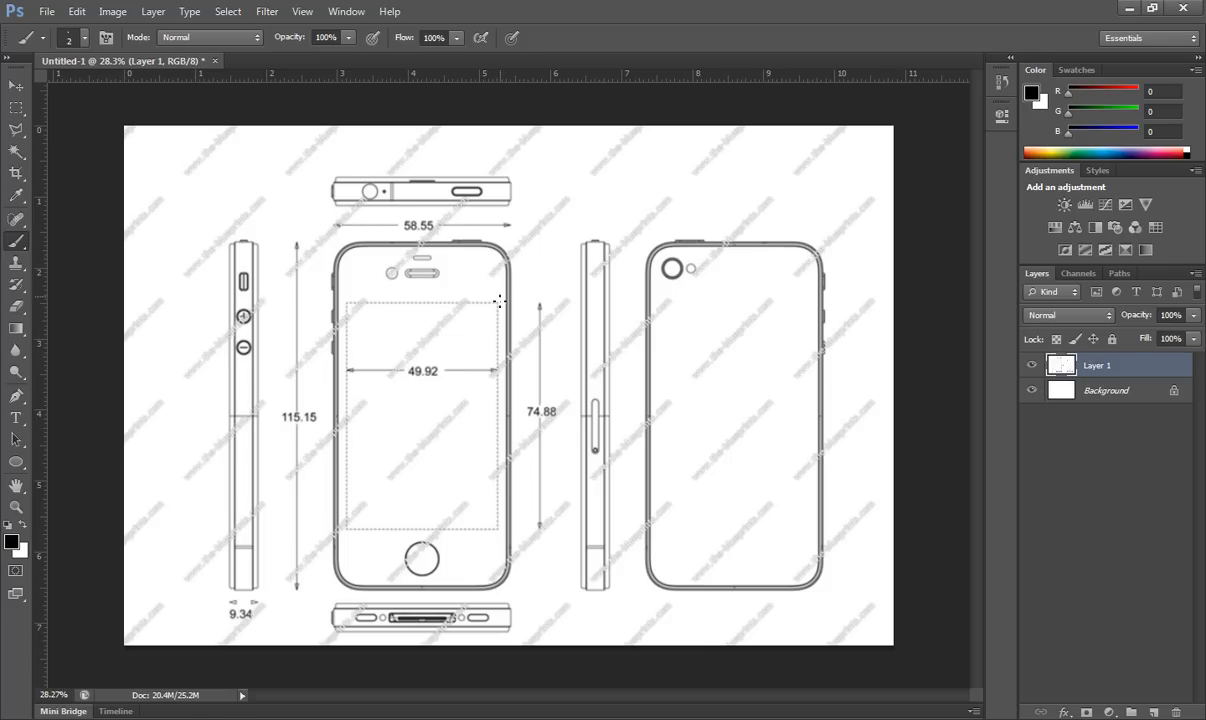
pyautogui.moveTo(199, 256)
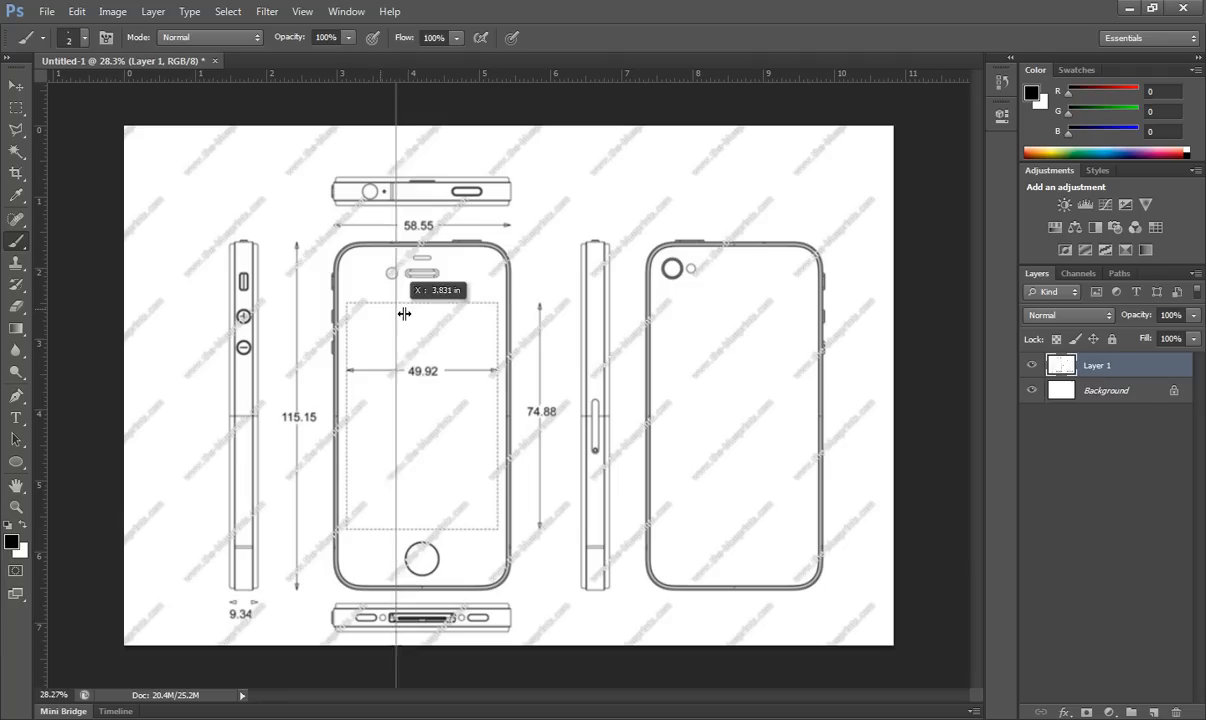
# Place a vertical guide at the front view's centre (about 3.82 in), then select the front view
pyautogui.moveTo(398, 316); pyautogui.dragTo(420, 316)
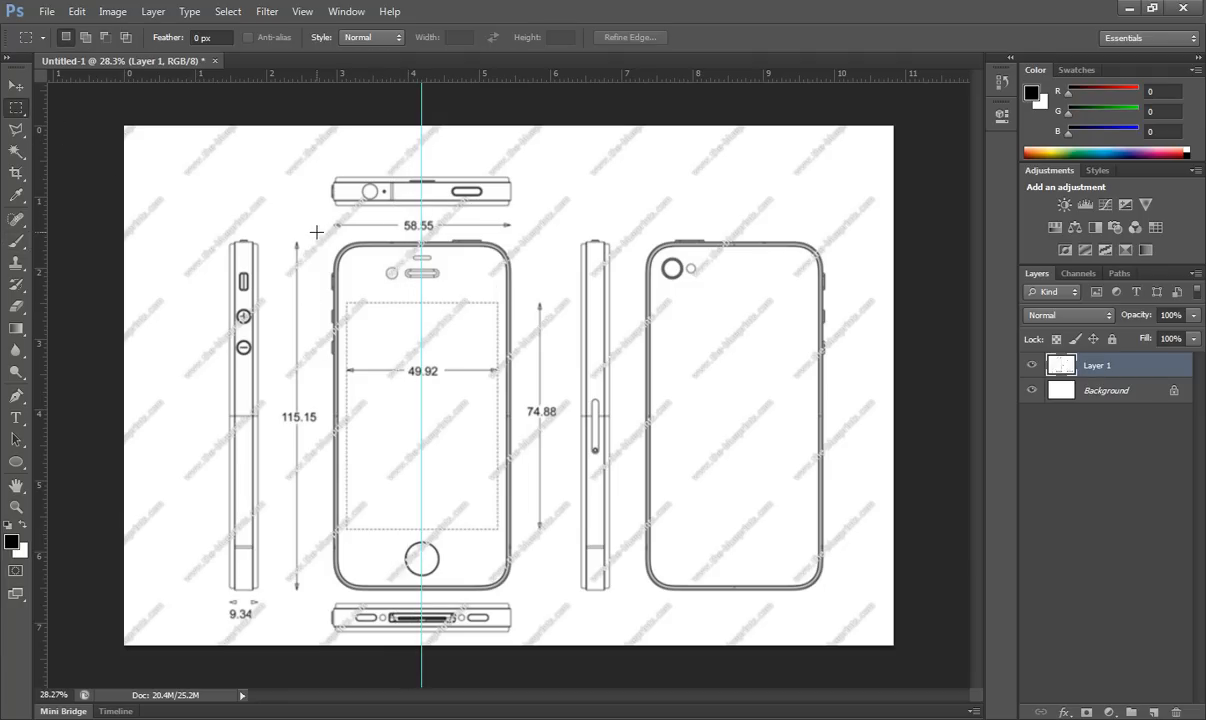
pyautogui.moveTo(313, 229); pyautogui.dragTo(478, 589)
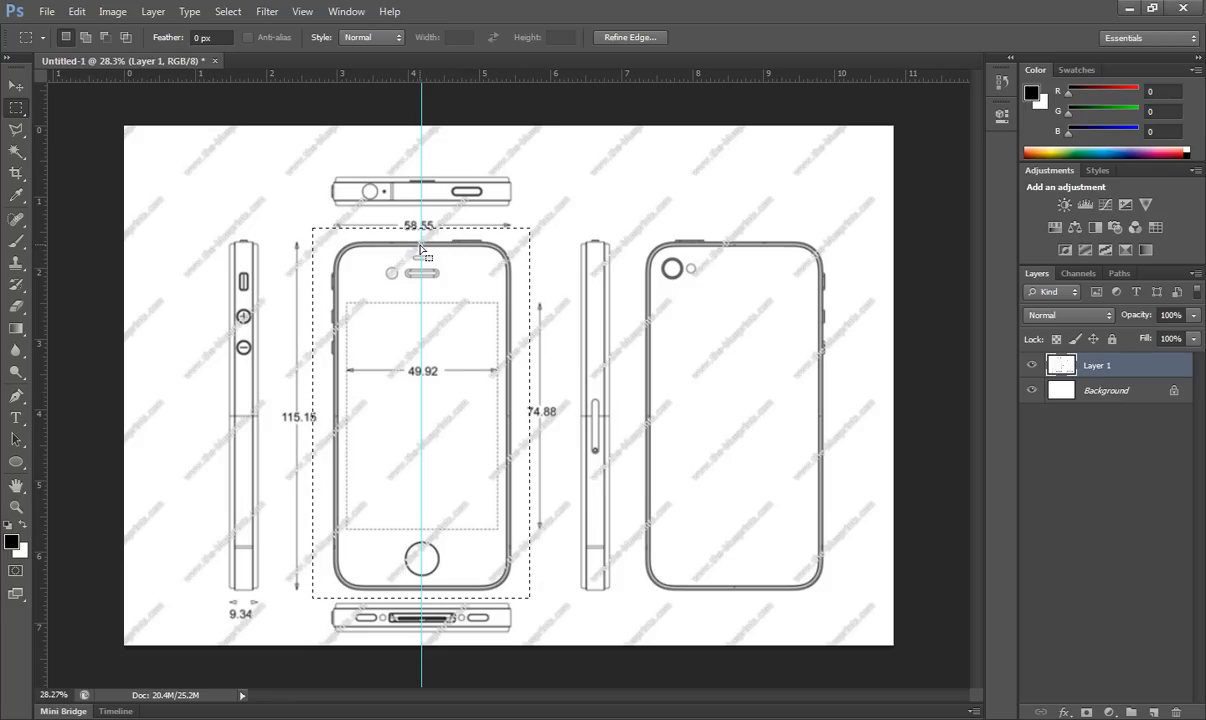
pyautogui.moveTo(490, 278)
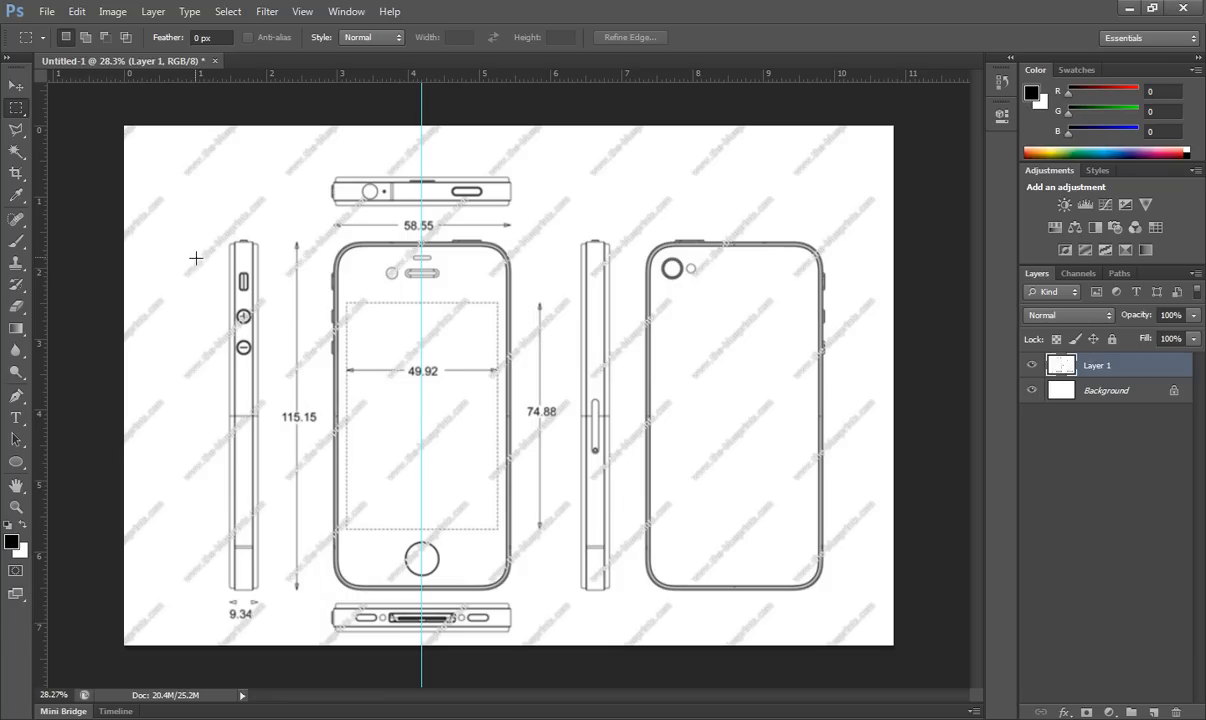
pyautogui.moveTo(456, 255)
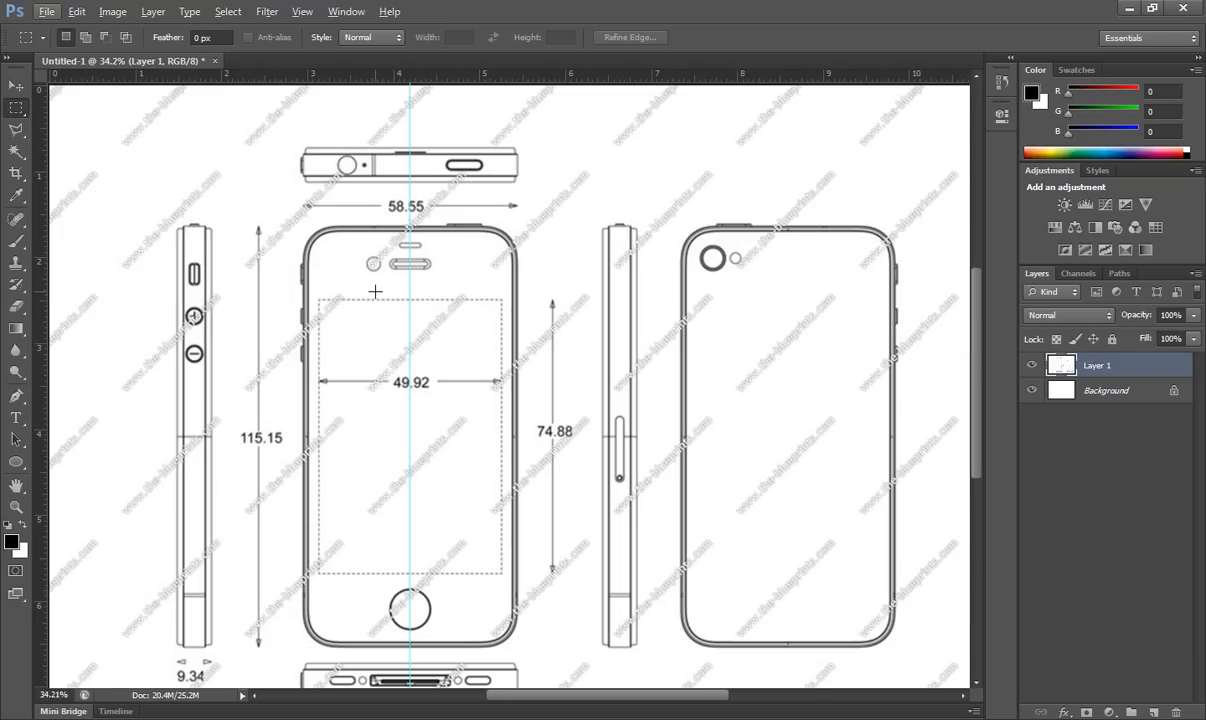
pyautogui.moveTo(501, 264)
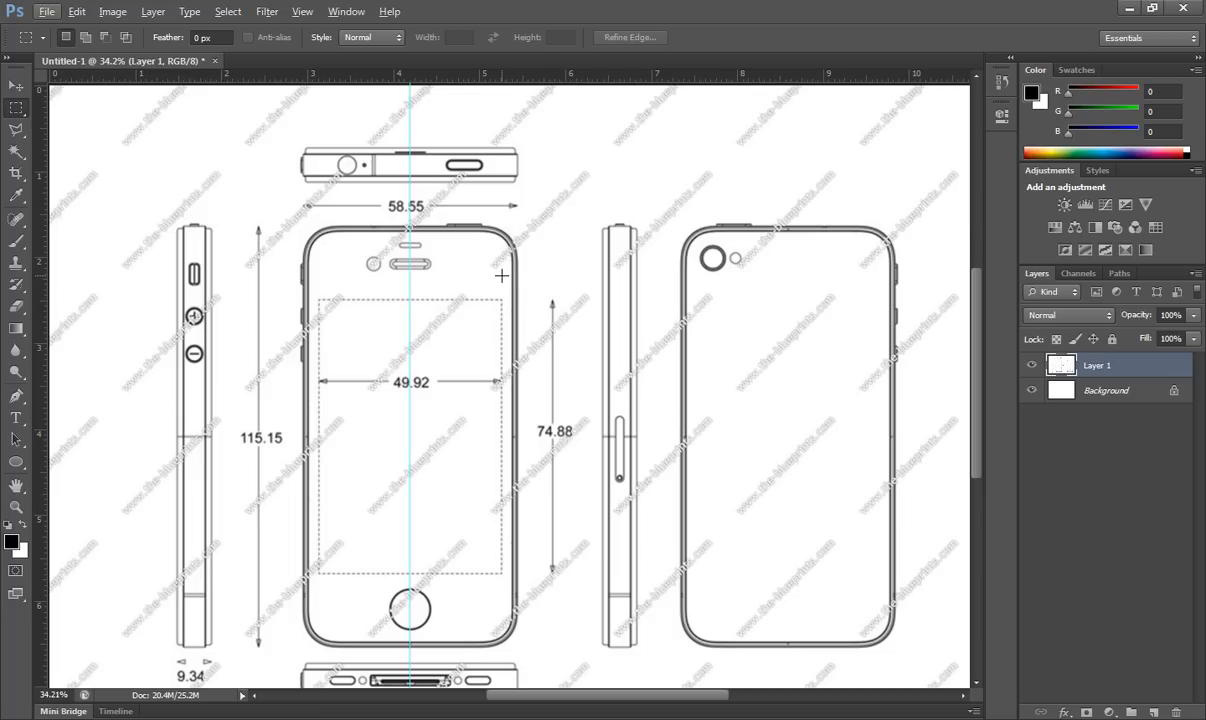
pyautogui.moveTo(477, 228)
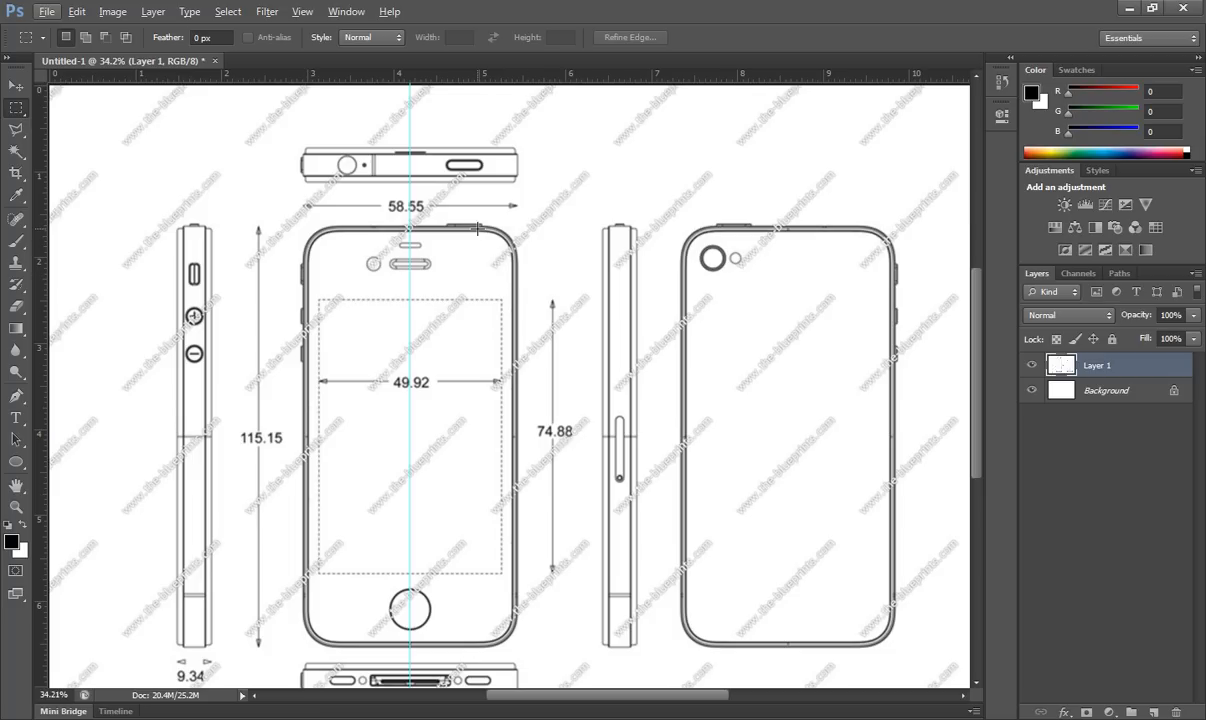
# Drag a small rectangular marquee around the front view's top-right rounded corner
pyautogui.moveTo(477, 228); pyautogui.dragTo(527, 290)
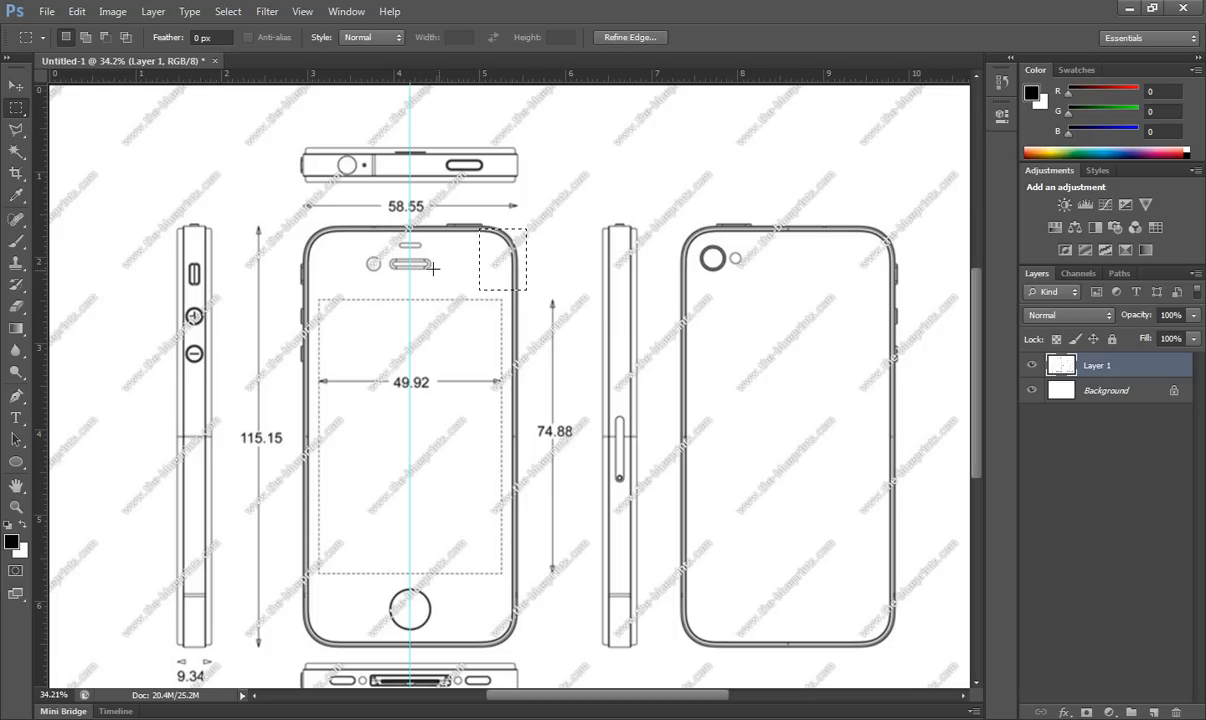
pyautogui.moveTo(381, 302)
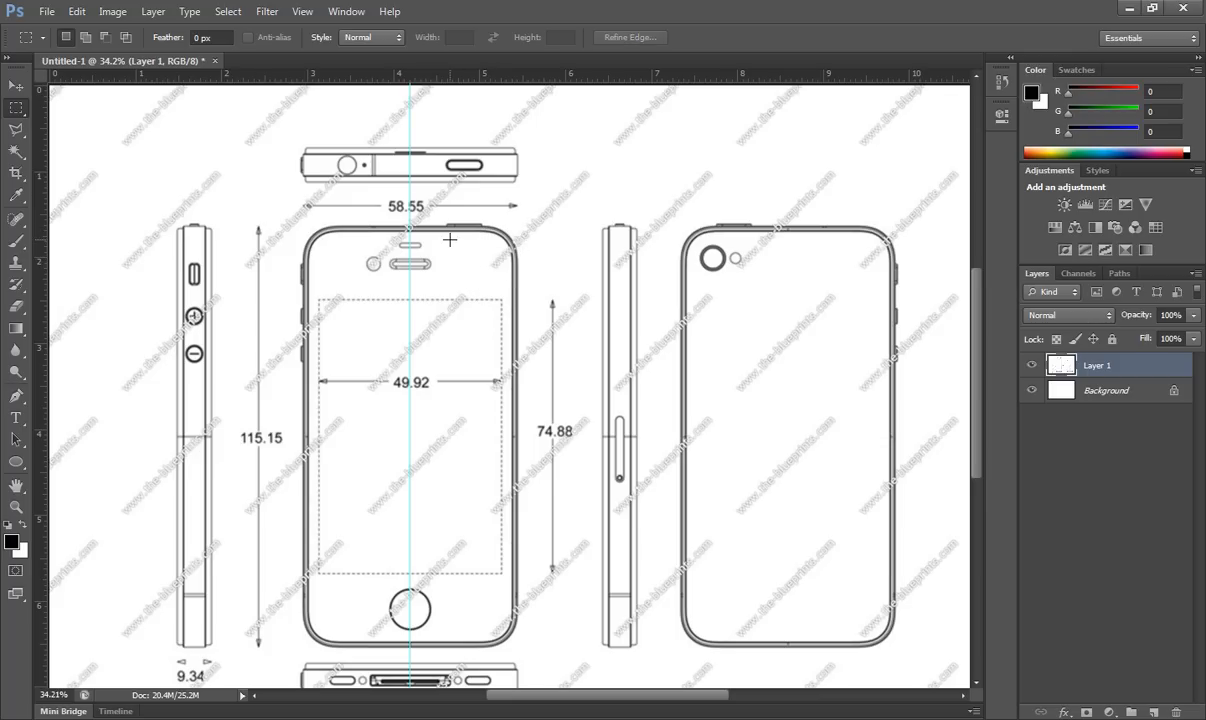
pyautogui.moveTo(131, 288)
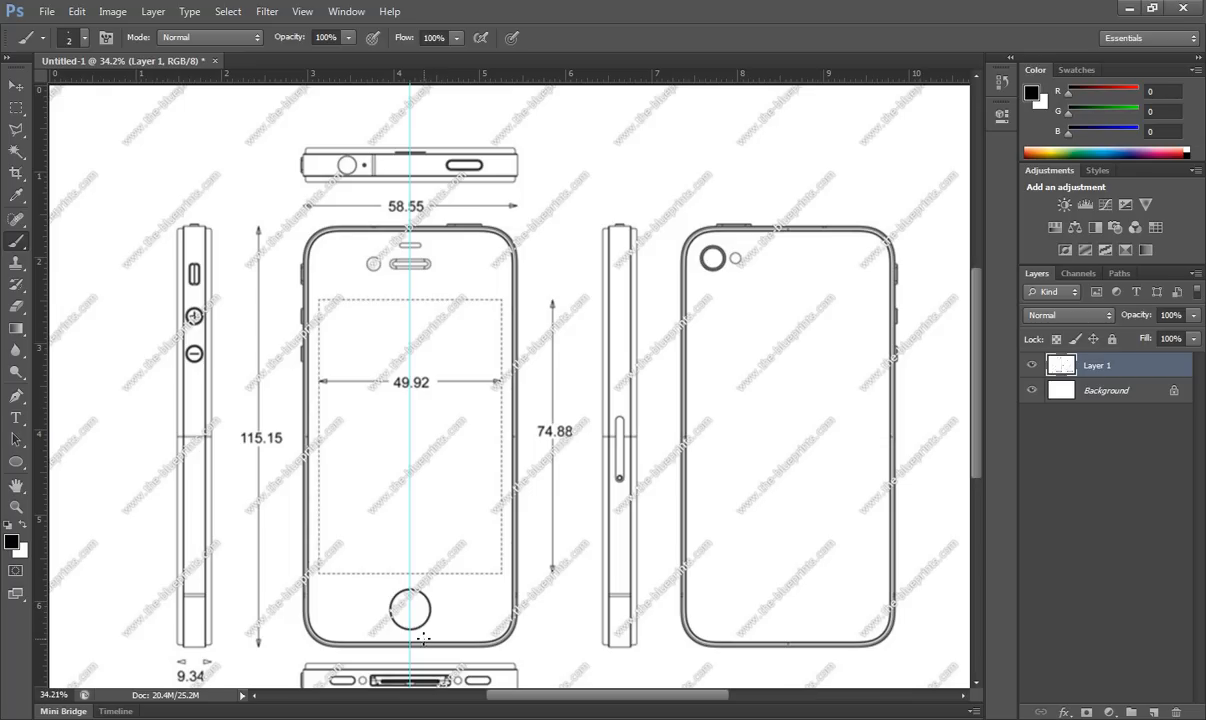
pyautogui.moveTo(363, 487)
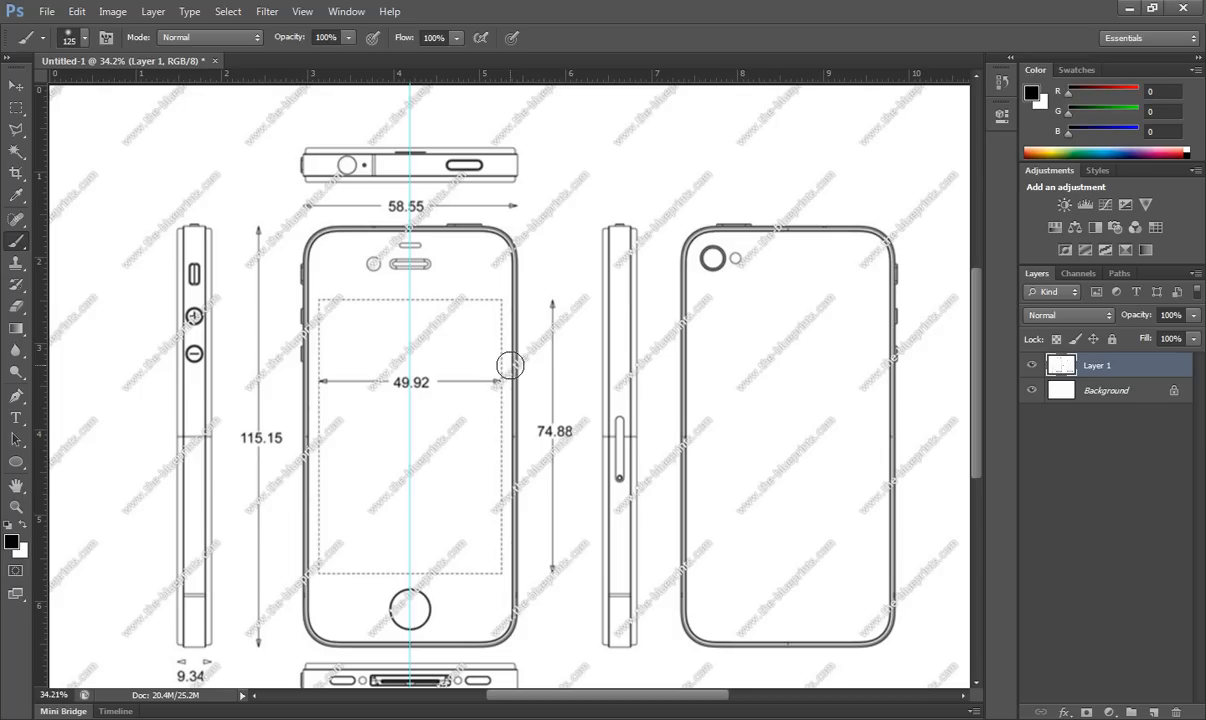
pyautogui.moveTo(410, 233)
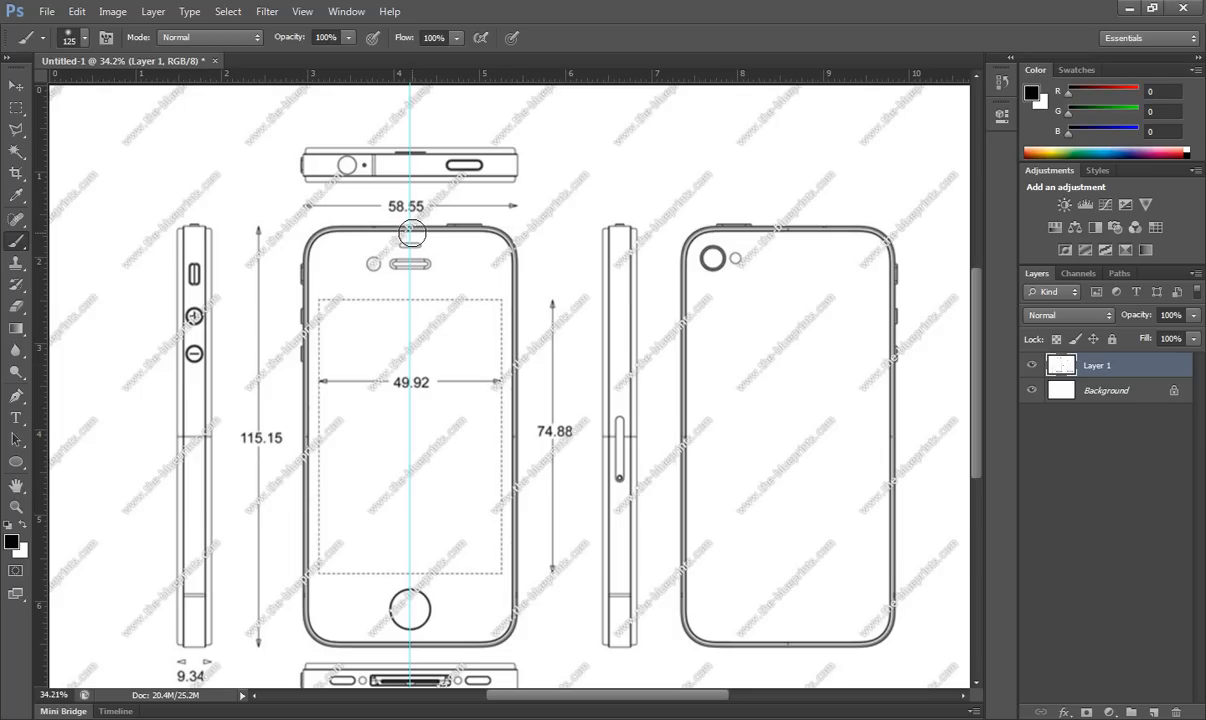
# Paint thick black strokes along the top edge and down the right side with a 50 px brush
pyautogui.moveTo(410, 235); pyautogui.dragTo(510, 243)
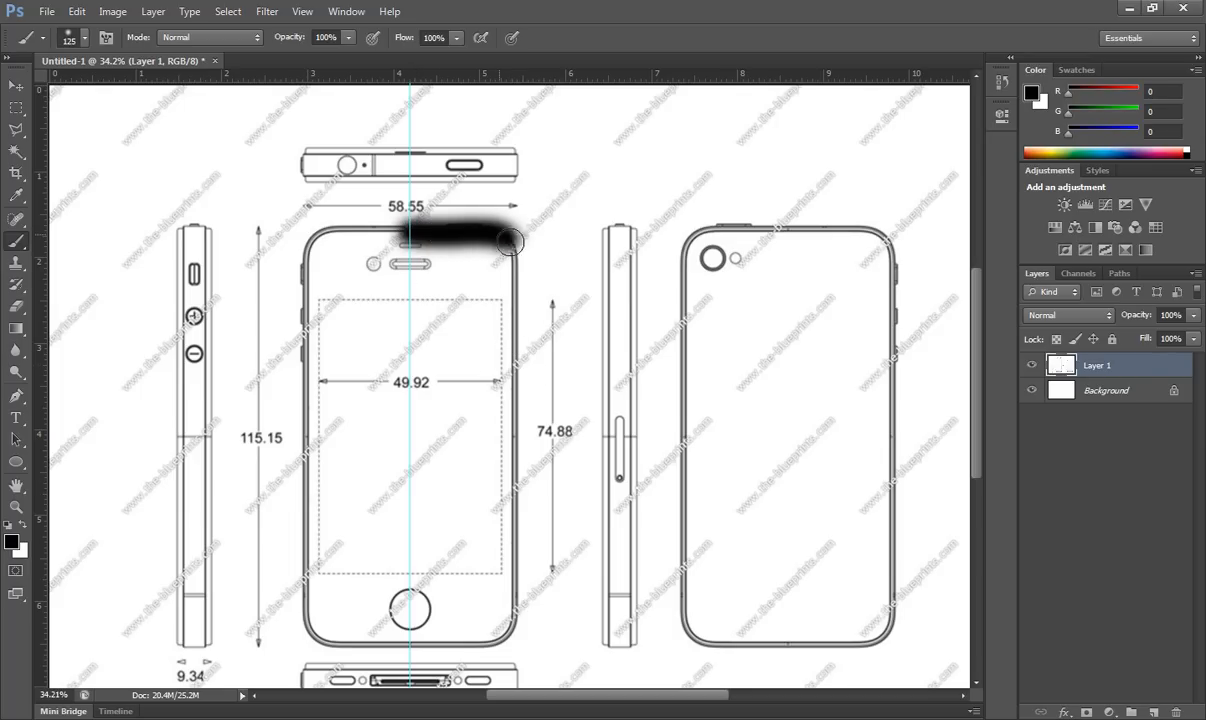
pyautogui.moveTo(510, 242); pyautogui.dragTo(520, 420)
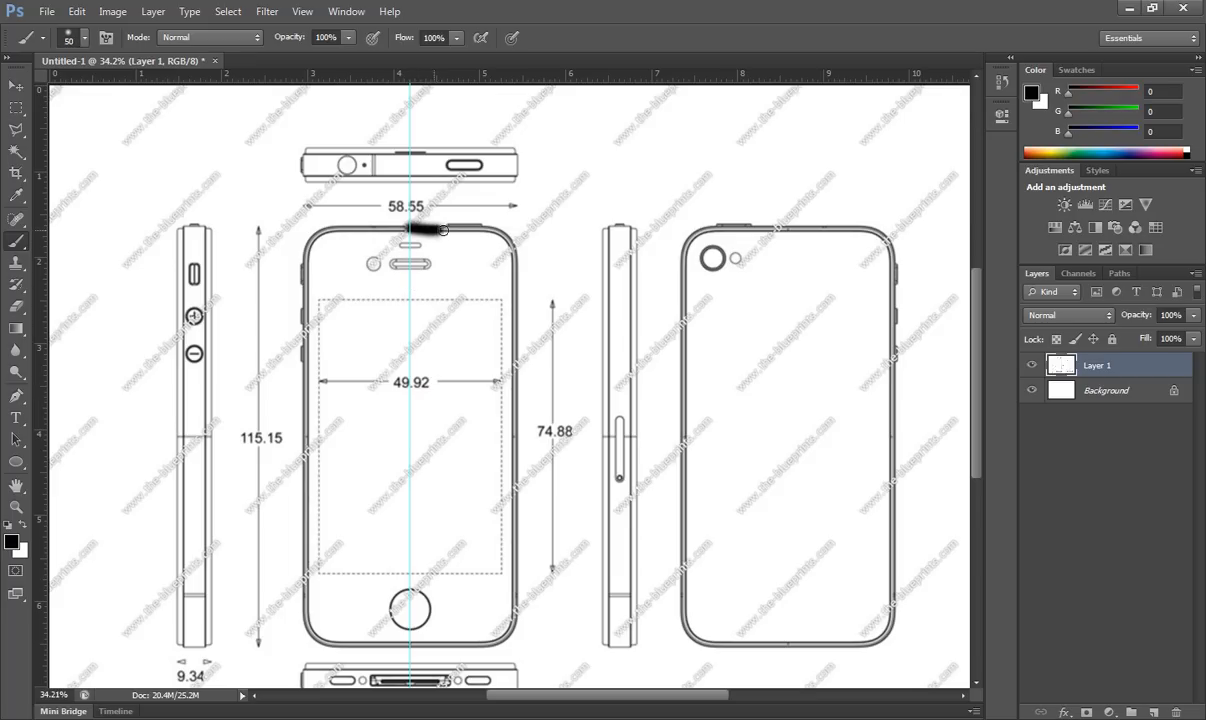
# Trace the top-right corner down to mid-phone in black, then add a vertical crossing stroke
pyautogui.moveTo(440, 230); pyautogui.dragTo(521, 340)
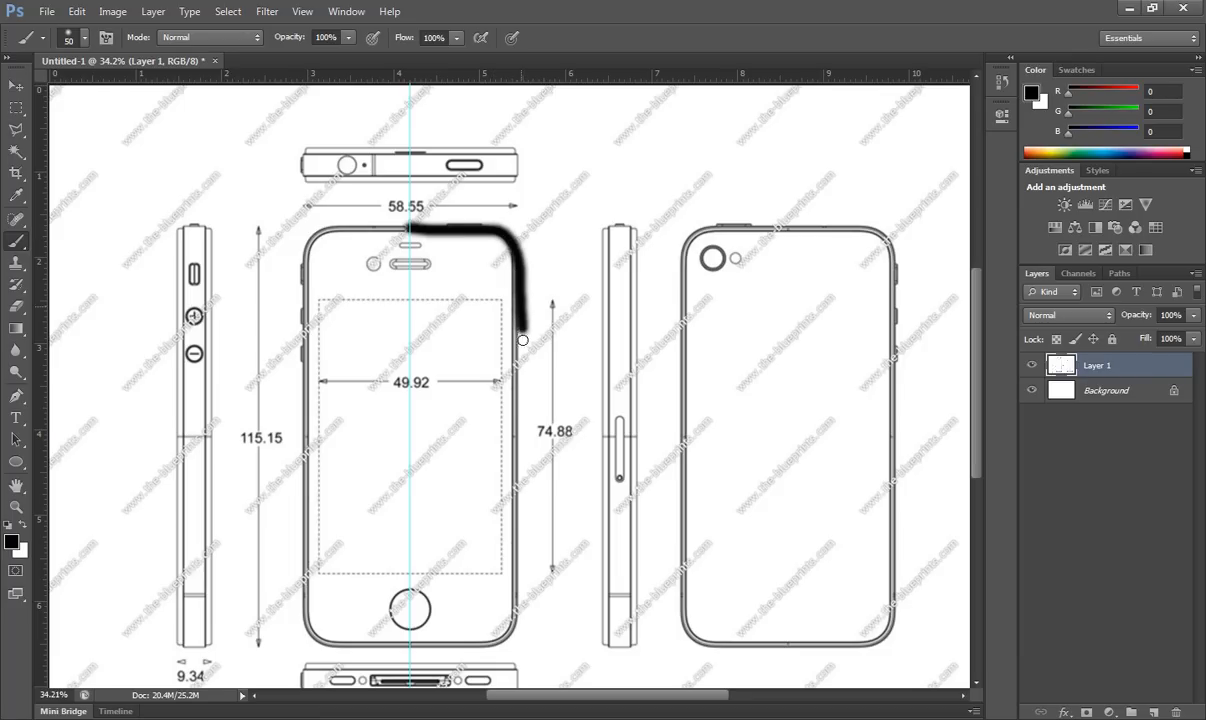
pyautogui.moveTo(522, 340); pyautogui.dragTo(462, 415)
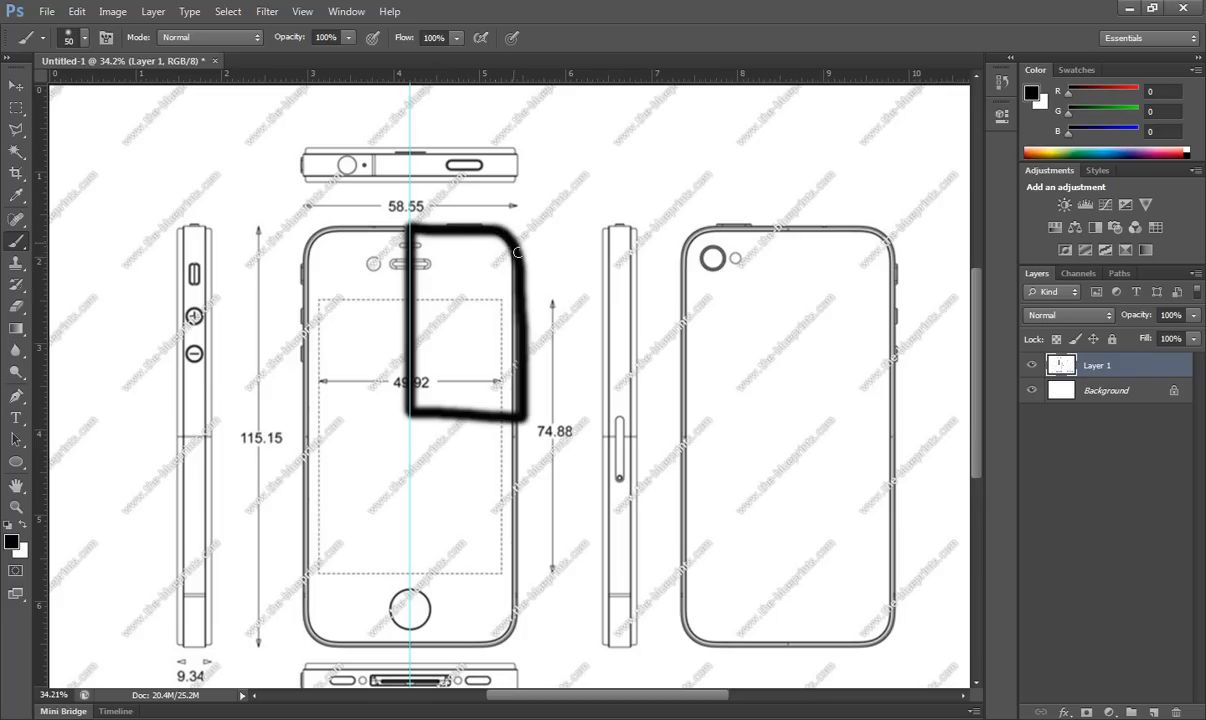
pyautogui.moveTo(433, 297)
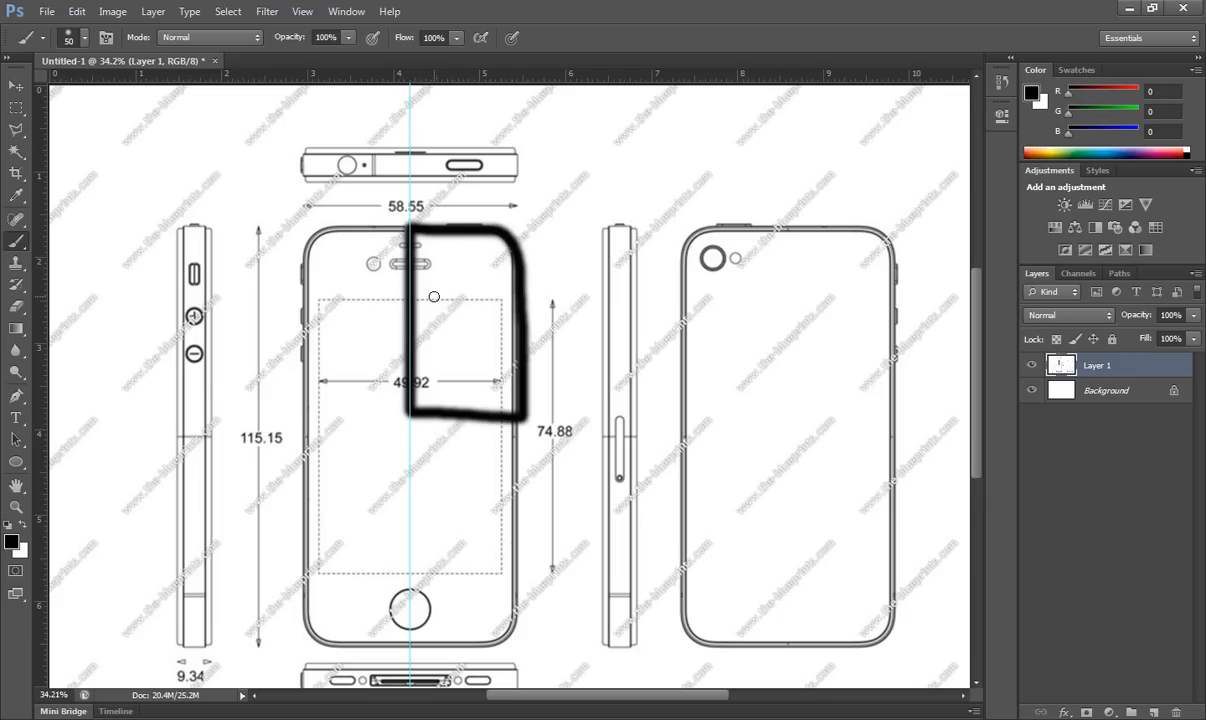
pyautogui.moveTo(438, 251)
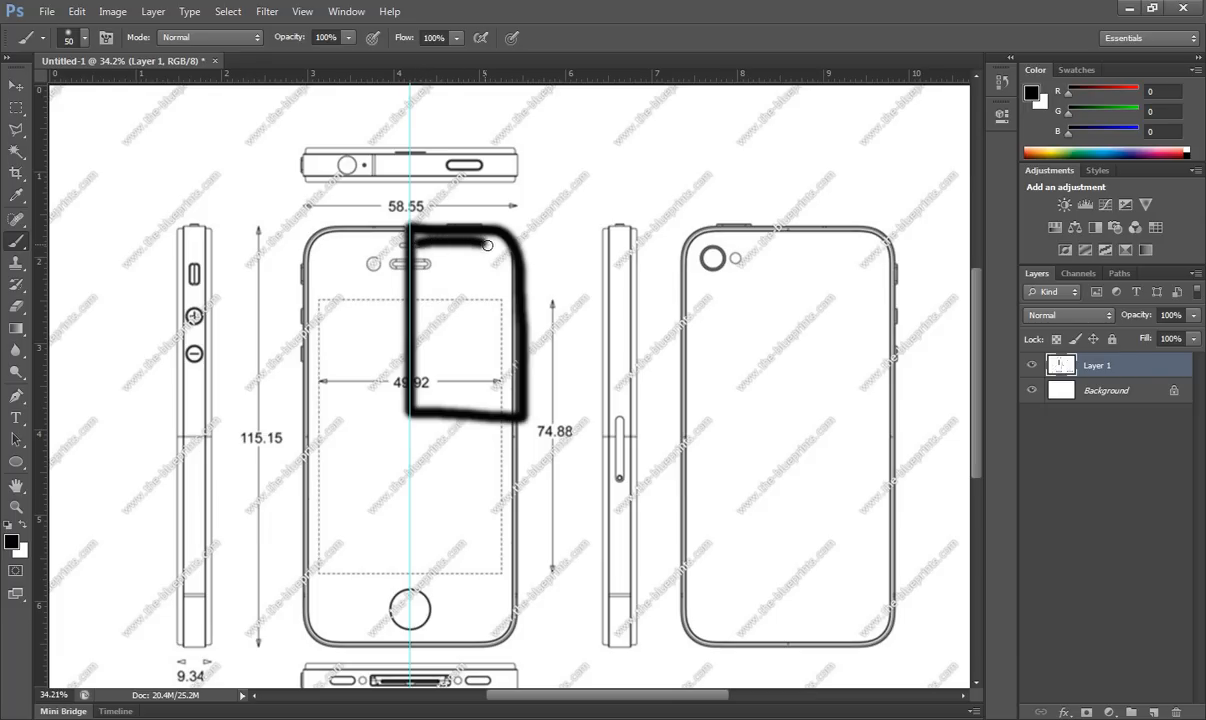
pyautogui.moveTo(487, 245); pyautogui.dragTo(508, 415)
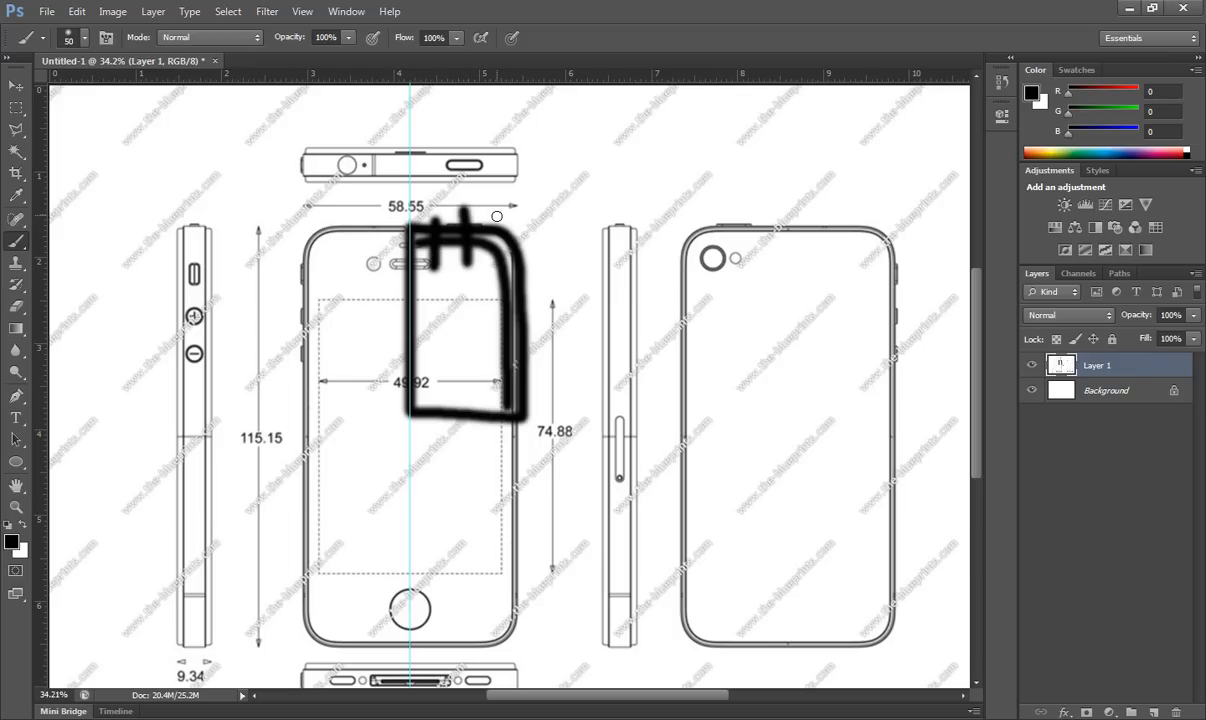
# Brush another crossing stroke over the top-right corner to extend the edge-loop grid
pyautogui.moveTo(496, 216); pyautogui.dragTo(488, 268)
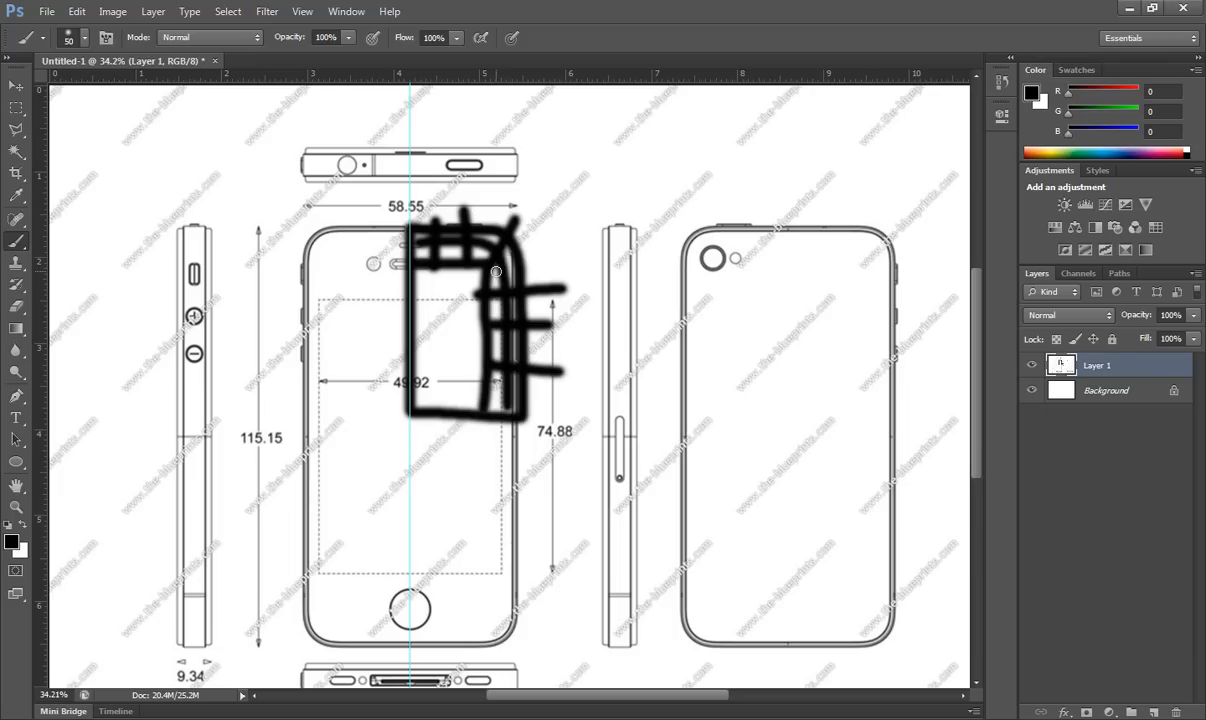
pyautogui.moveTo(487, 287)
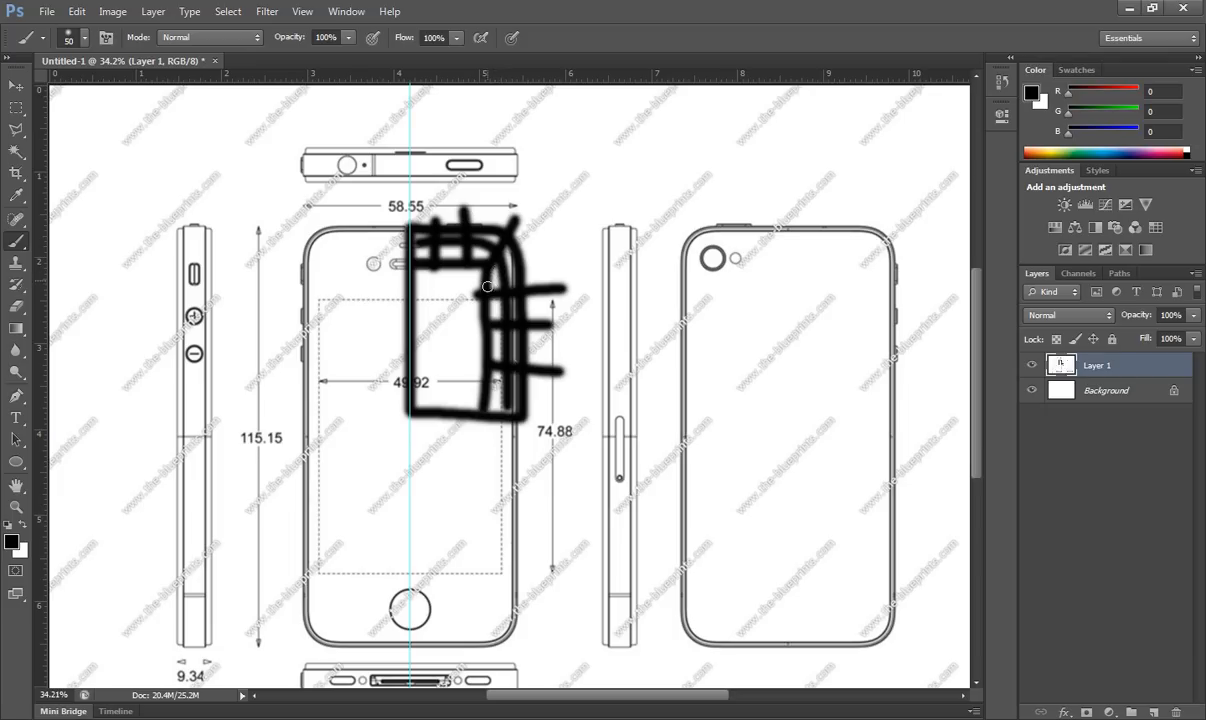
pyautogui.moveTo(490, 275)
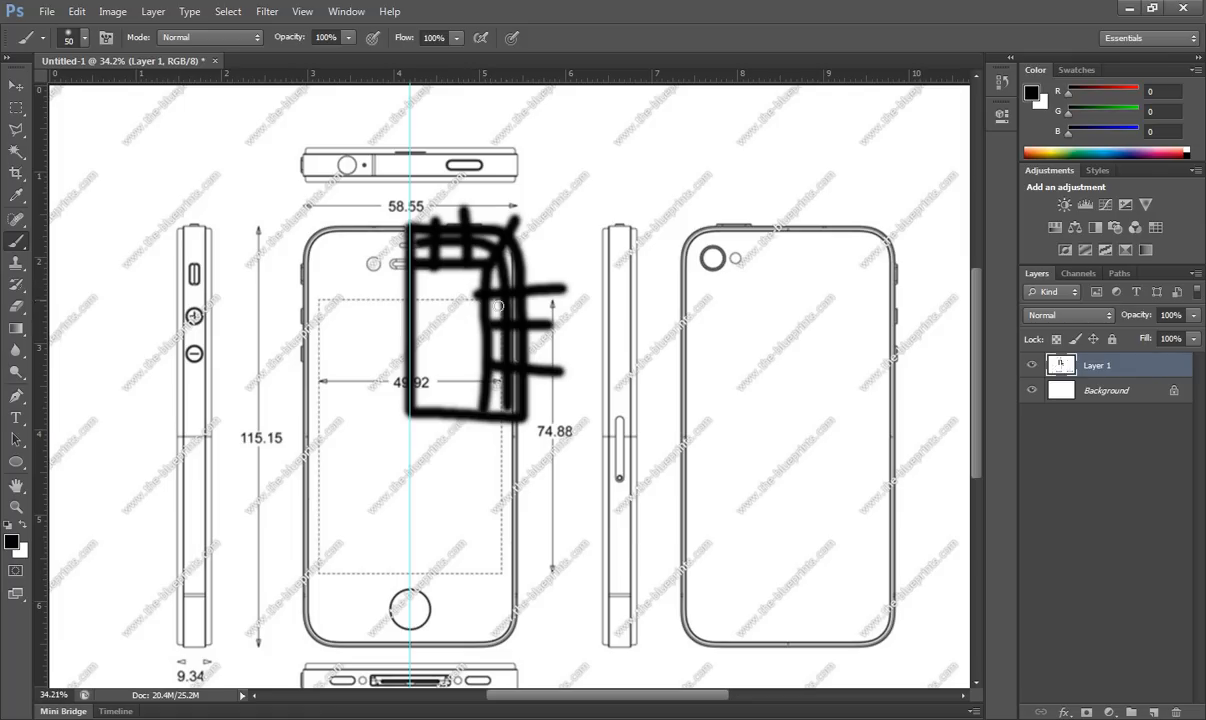
pyautogui.moveTo(514, 271)
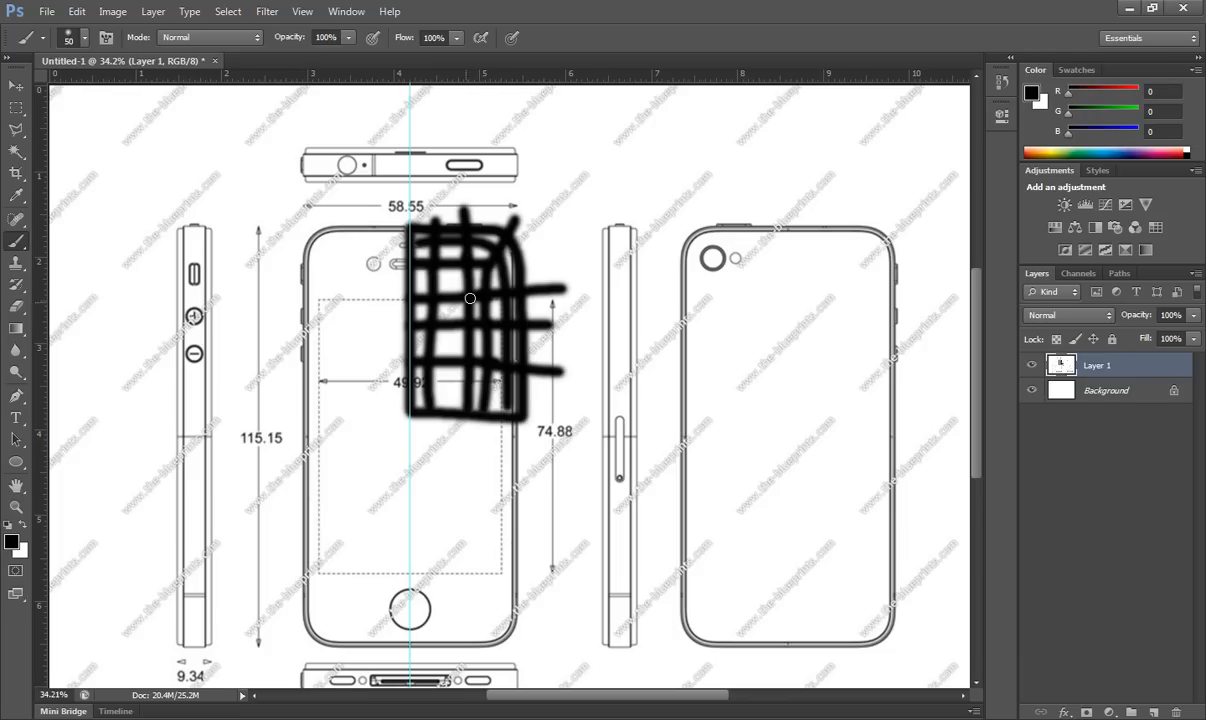
pyautogui.moveTo(448, 334)
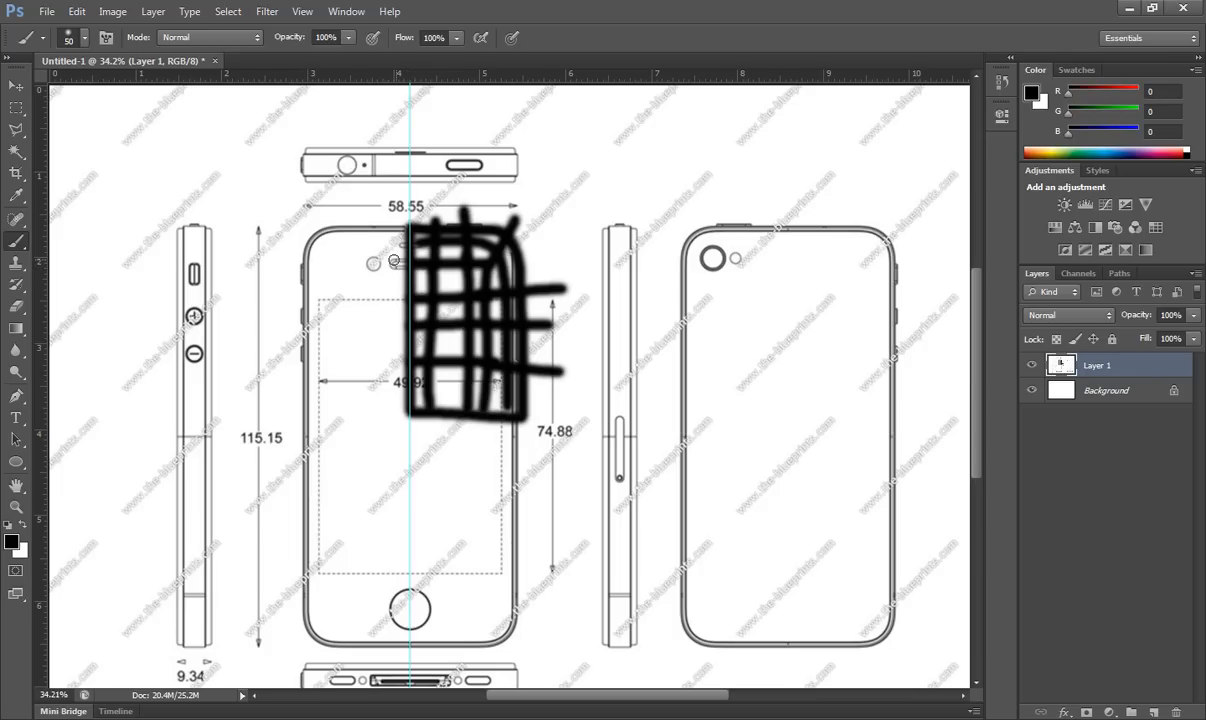
pyautogui.moveTo(423, 590)
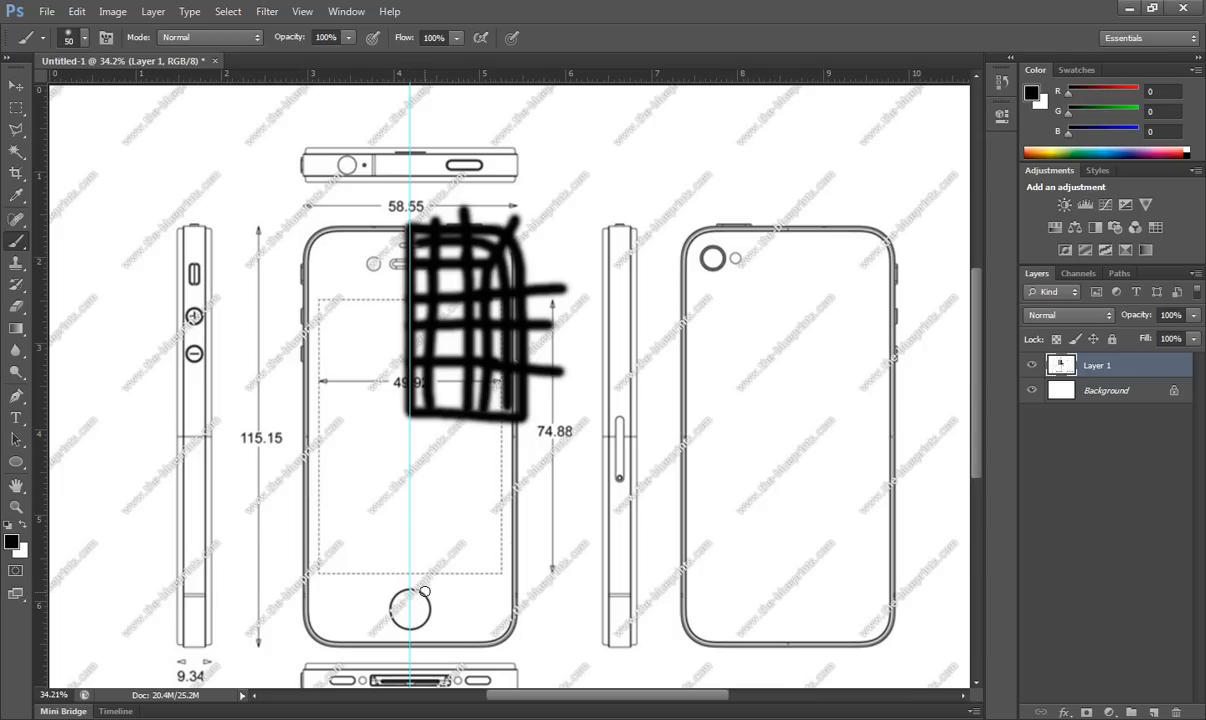
# Paint a thick black ring around the home button at the bottom of the front view
pyautogui.moveTo(423, 590); pyautogui.dragTo(399, 628)
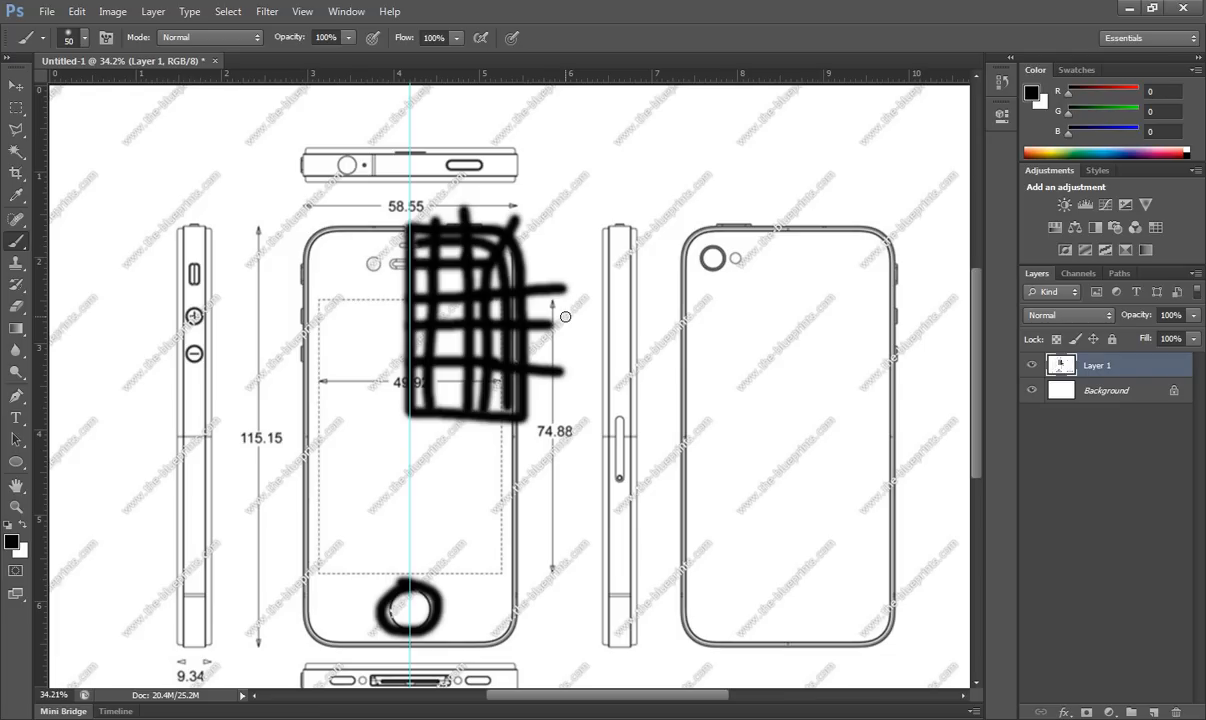
pyautogui.moveTo(357, 317)
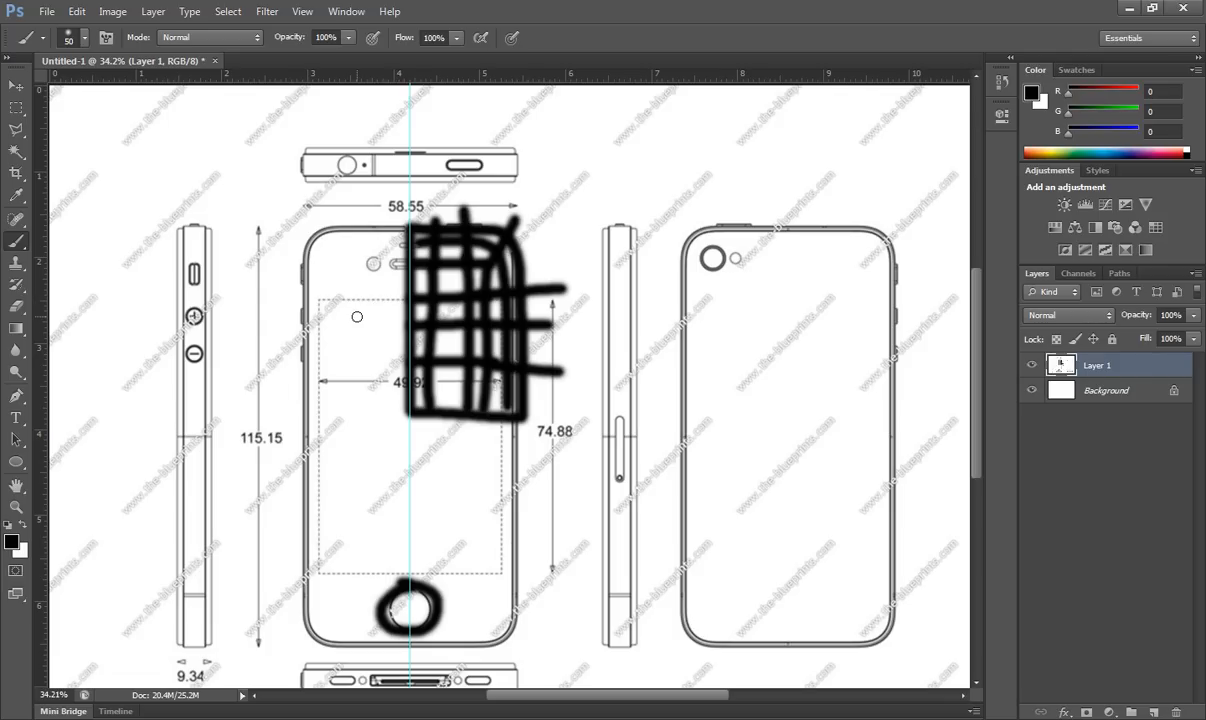
pyautogui.moveTo(168, 346)
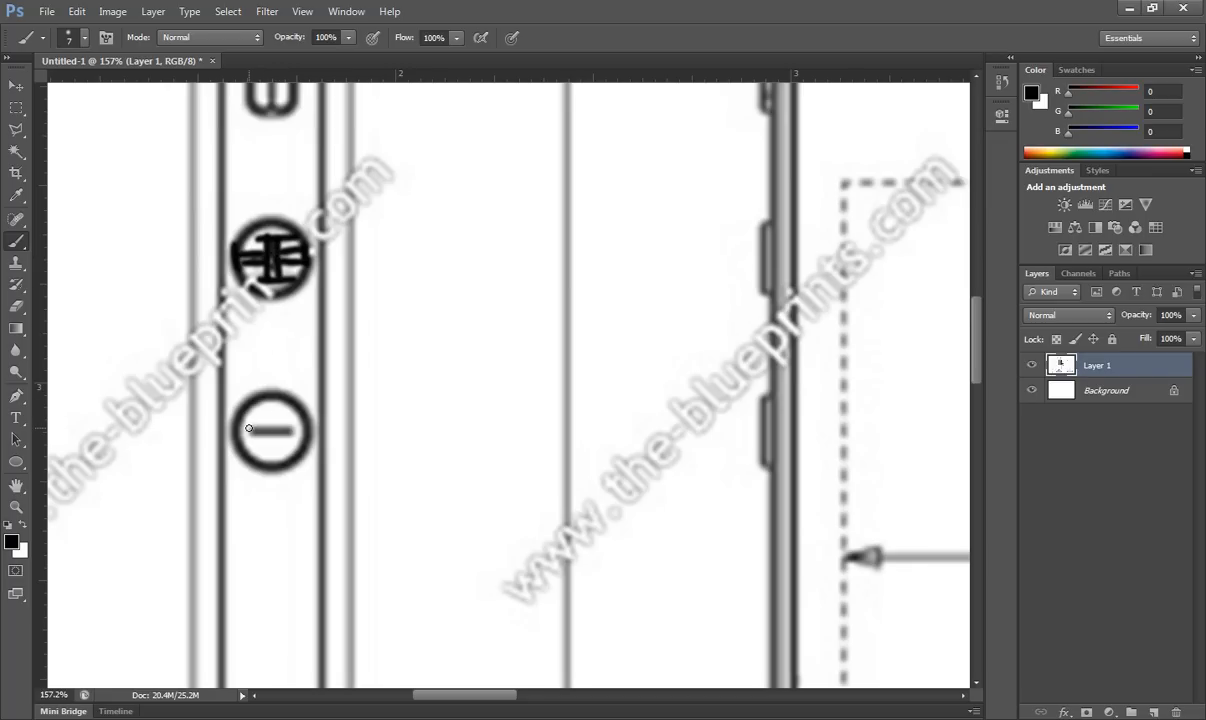
# Dab a black brush mark on the plus volume button of the side view
pyautogui.click(272, 432)
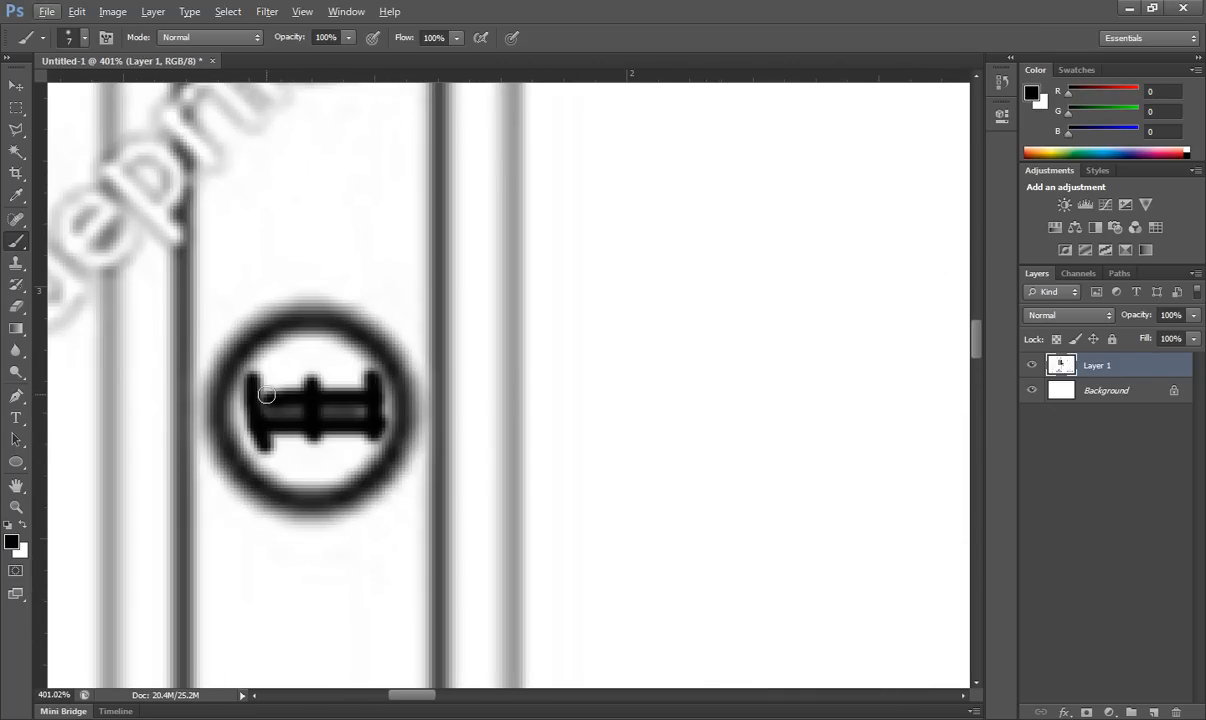
pyautogui.moveTo(273, 397)
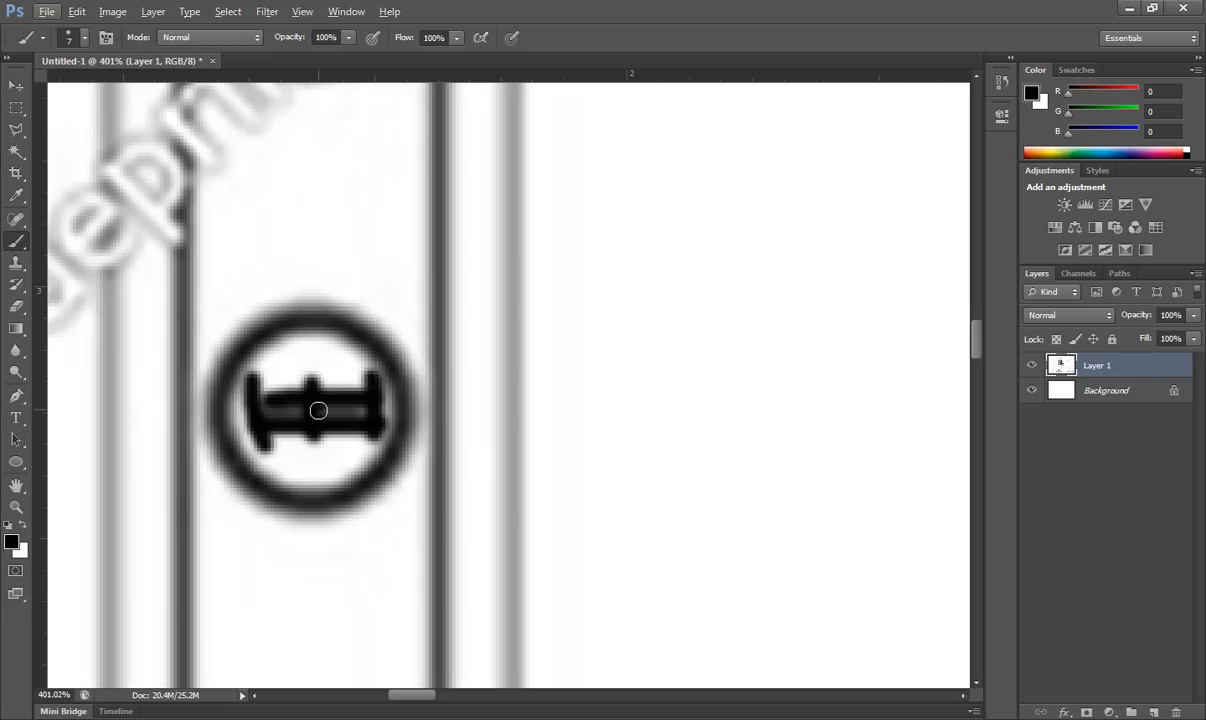
pyautogui.moveTo(290, 415)
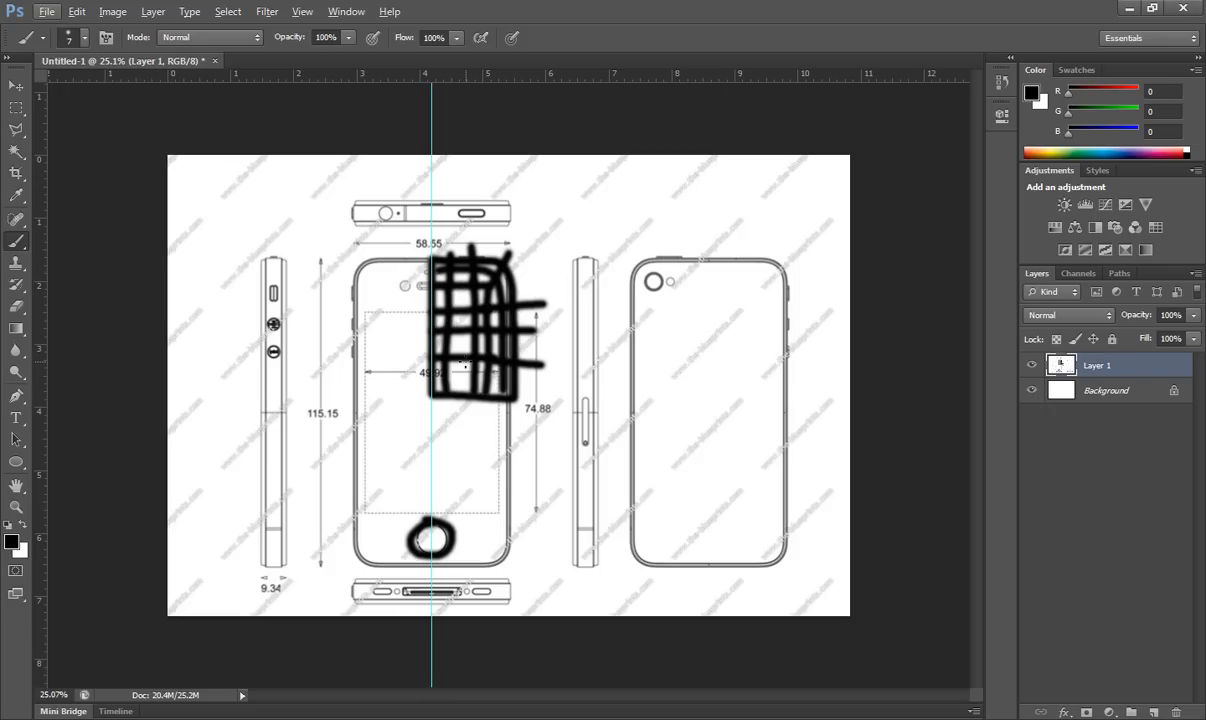
pyautogui.moveTo(490, 295)
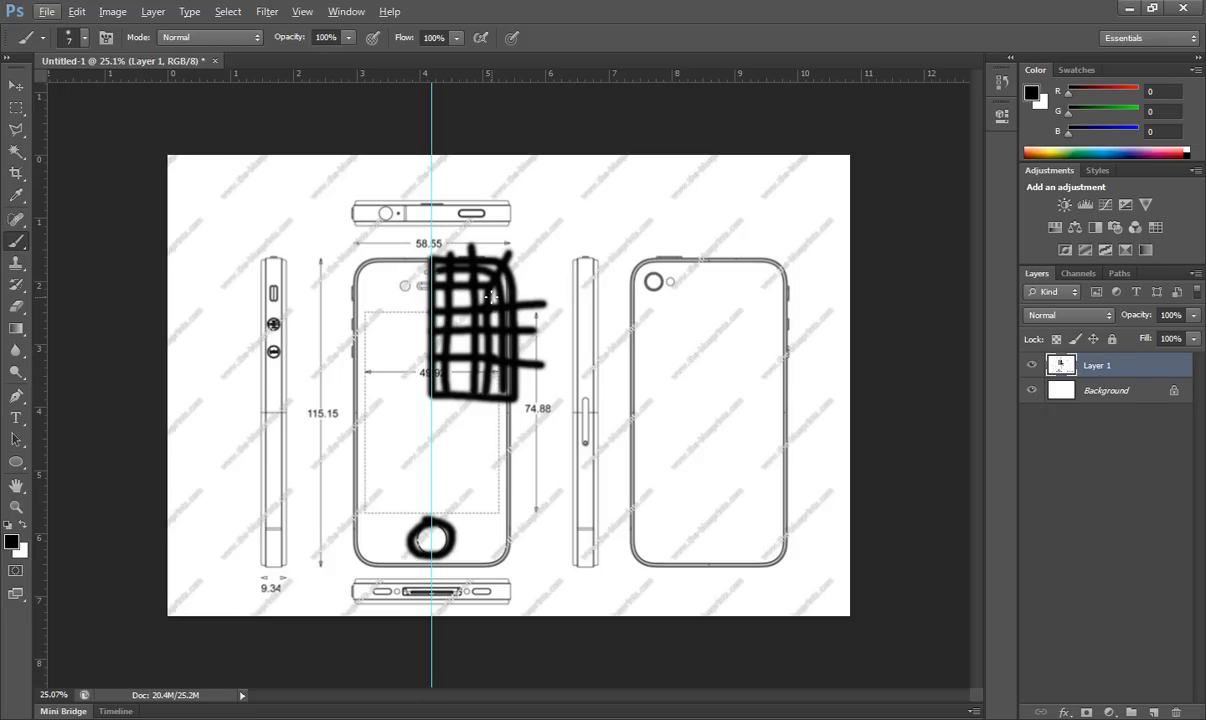